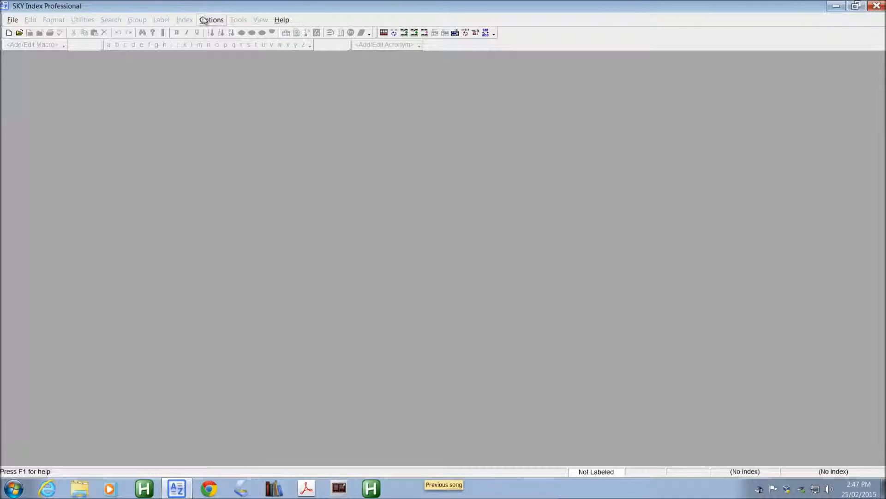
Look through Preferences, then open Calling.sk7 from the recent indexes list.
{"action": "left_click", "coordinate": [214, 20]}
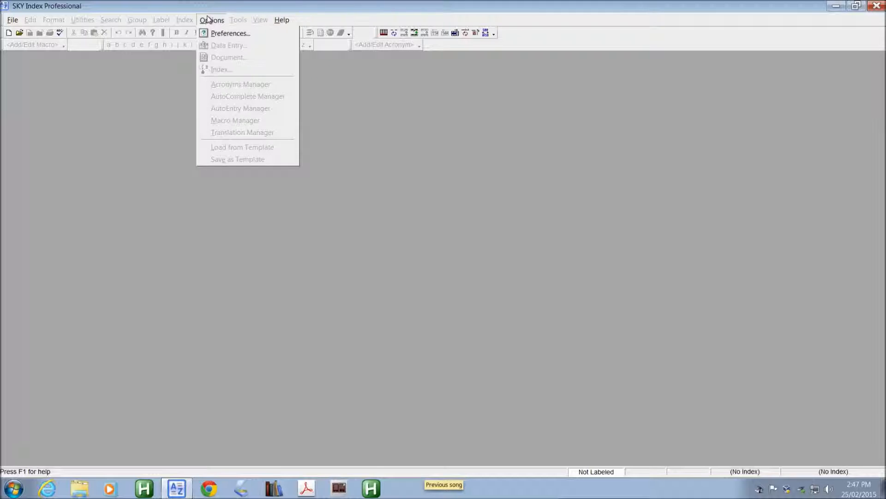
{"action": "left_click", "coordinate": [230, 33]}
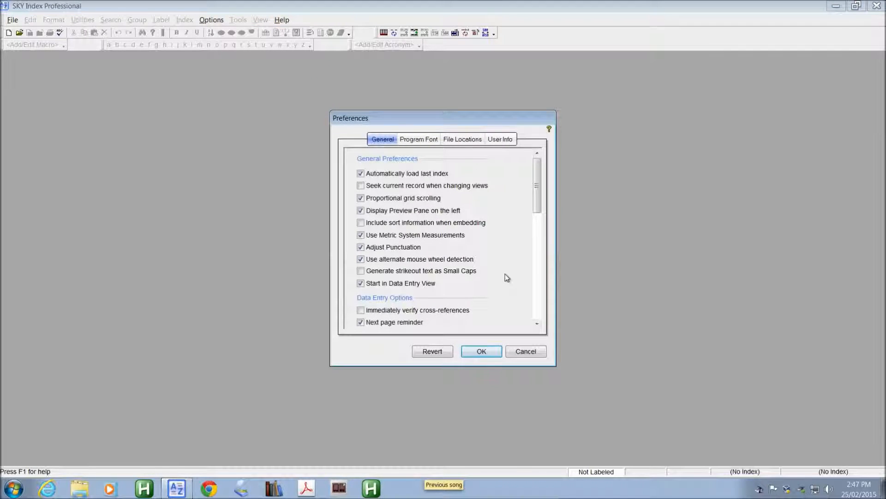
{"action": "left_click", "coordinate": [361, 223]}
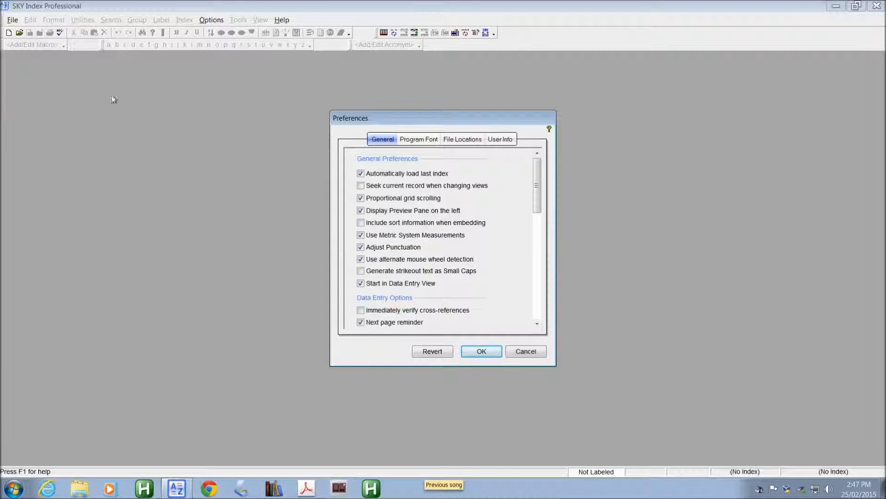
{"action": "mouse_move", "coordinate": [399, 359]}
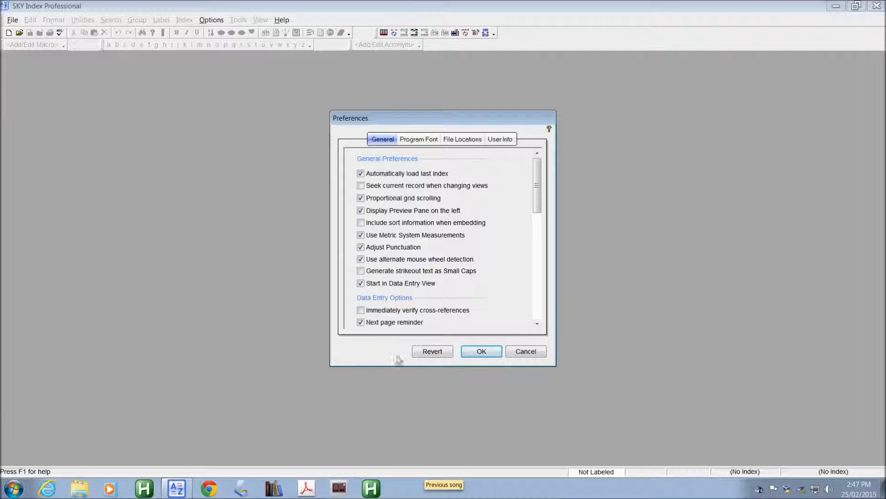
{"action": "mouse_move", "coordinate": [353, 71]}
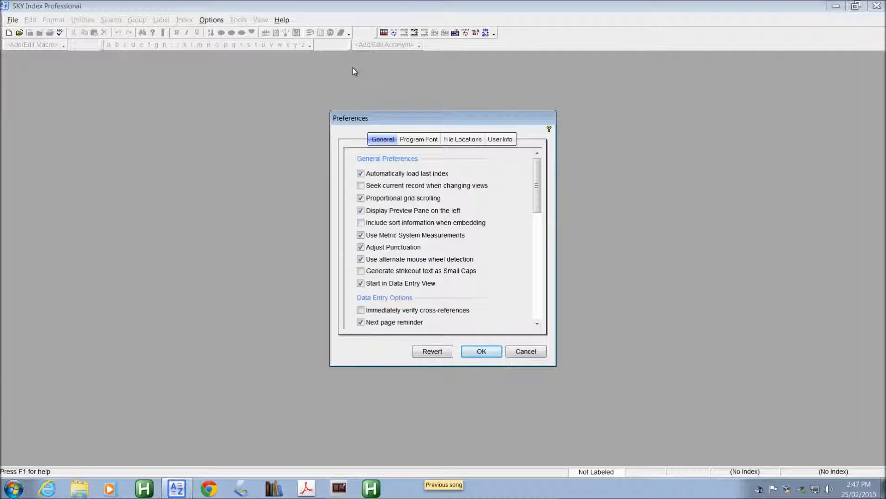
{"action": "mouse_move", "coordinate": [305, 102]}
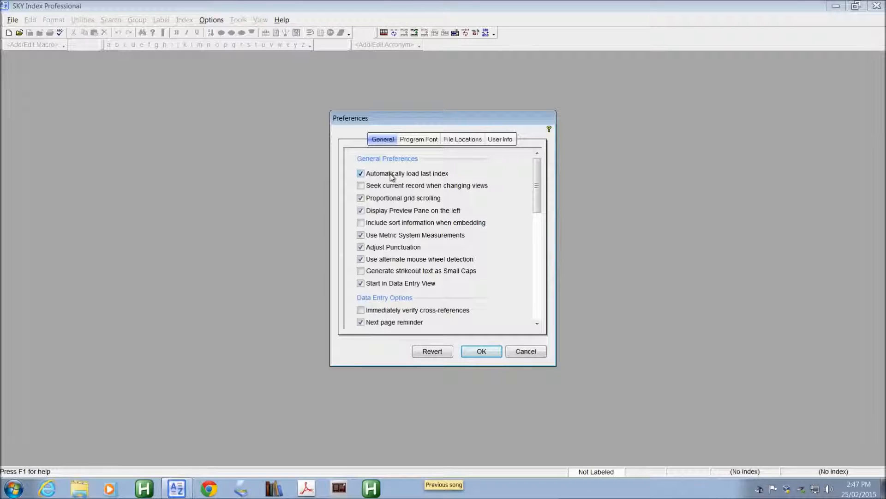
{"action": "left_click", "coordinate": [360, 186]}
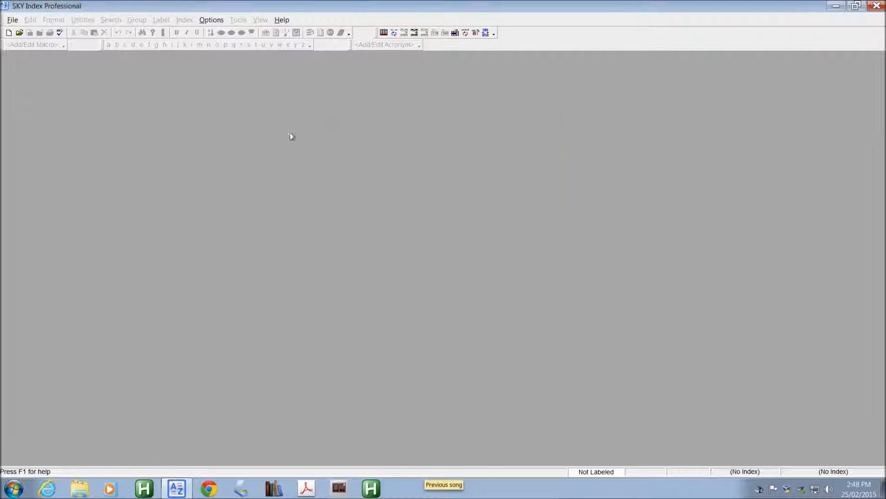
{"action": "left_click", "coordinate": [12, 20]}
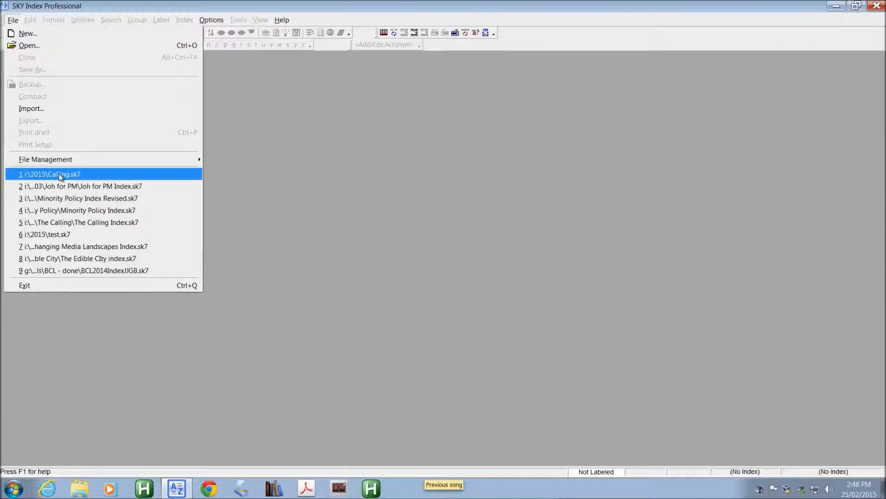
{"action": "left_click", "coordinate": [51, 174]}
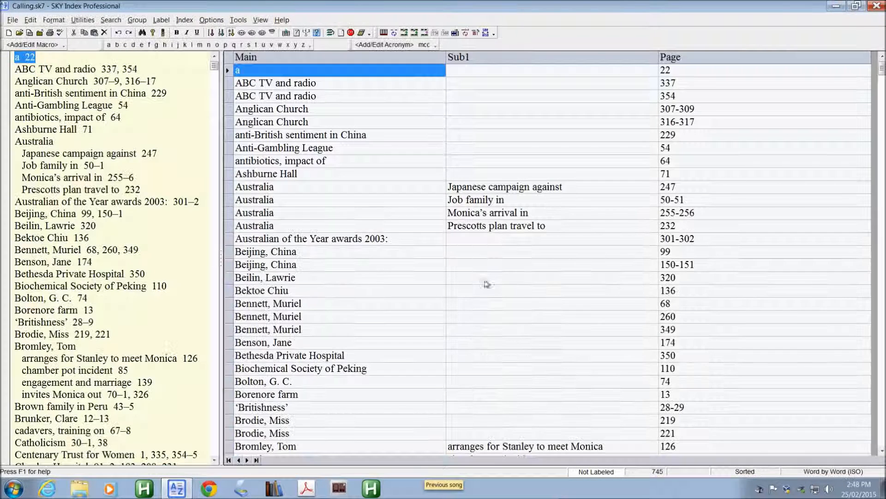
{"action": "mouse_move", "coordinate": [346, 309]}
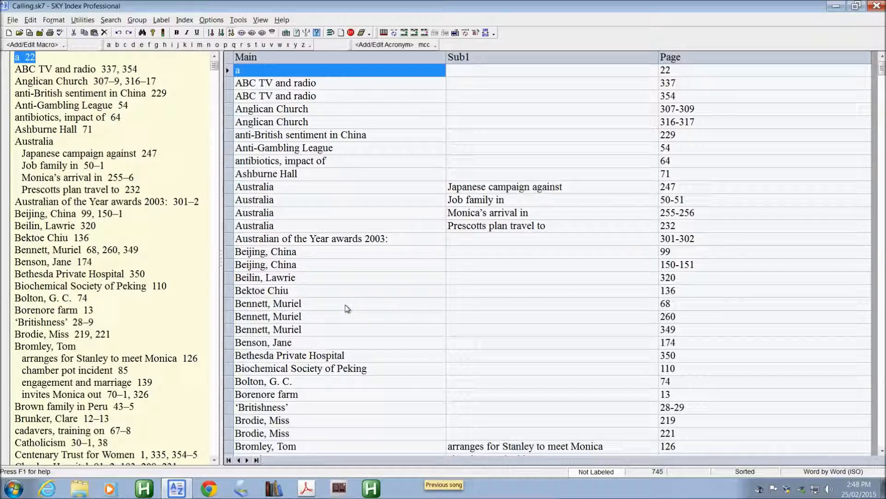
Enable 'Seek current record when changing views' in Preferences and apply it.
{"action": "left_click", "coordinate": [268, 304]}
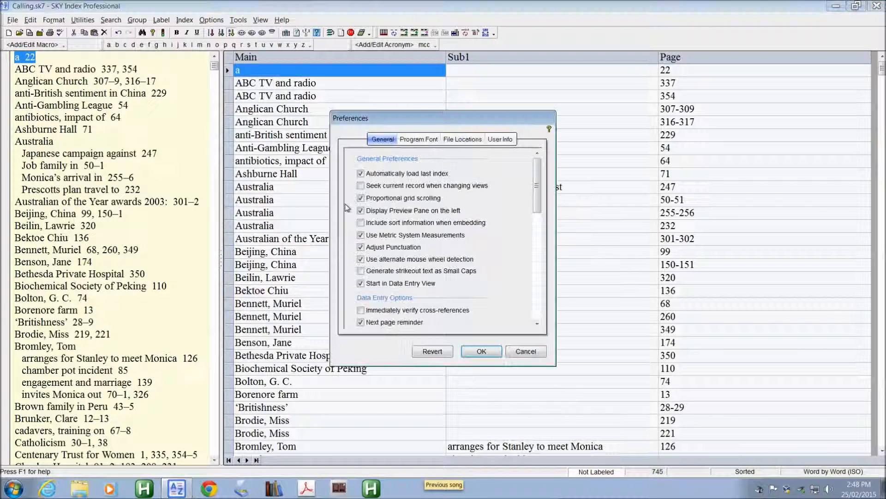
{"action": "left_click", "coordinate": [361, 186]}
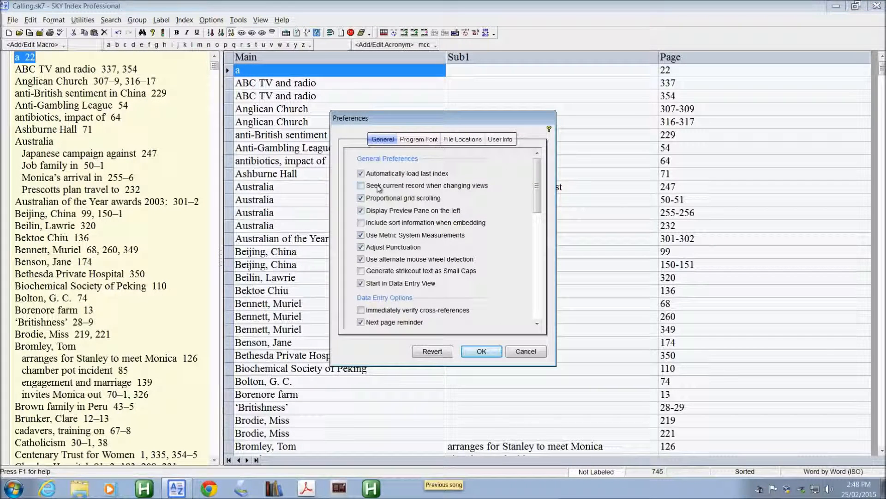
{"action": "left_click", "coordinate": [360, 186]}
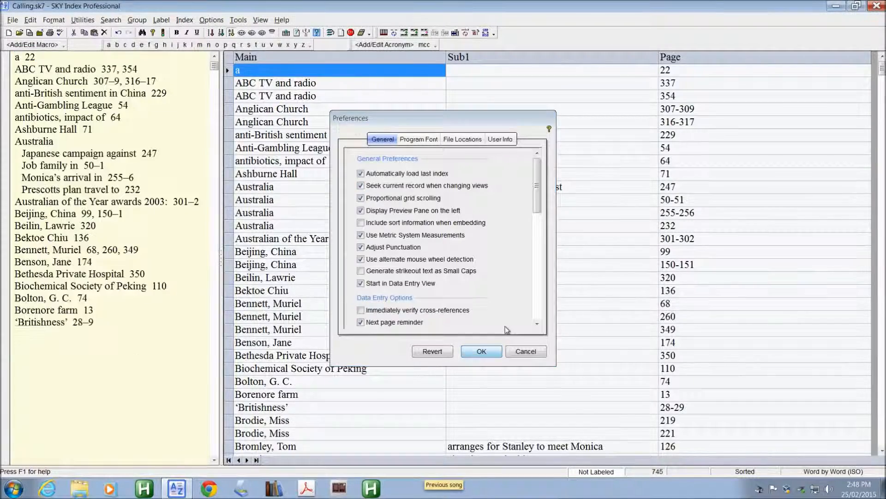
{"action": "left_click", "coordinate": [481, 351]}
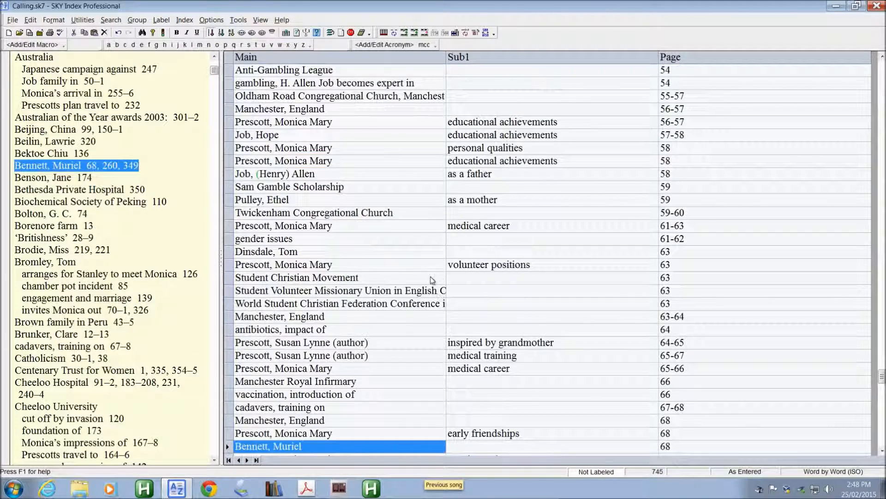
{"action": "scroll", "scroll_direction": "down", "scroll_amount": 3}
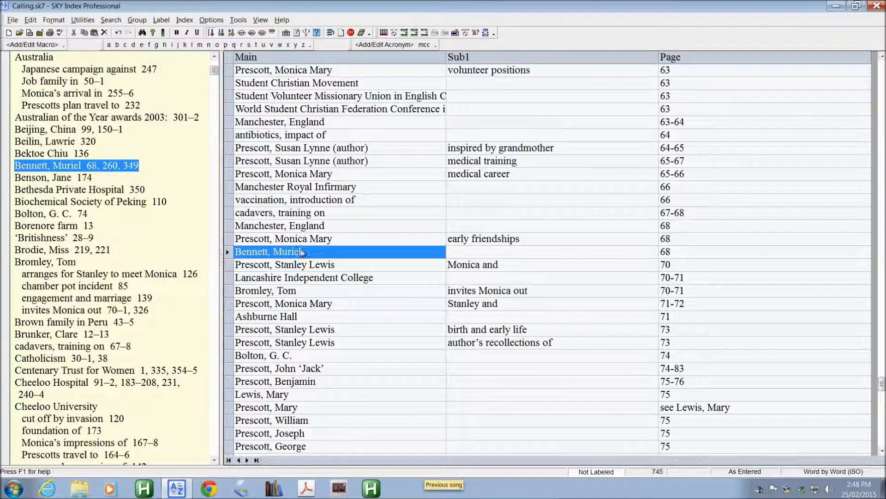
{"action": "mouse_move", "coordinate": [314, 264]}
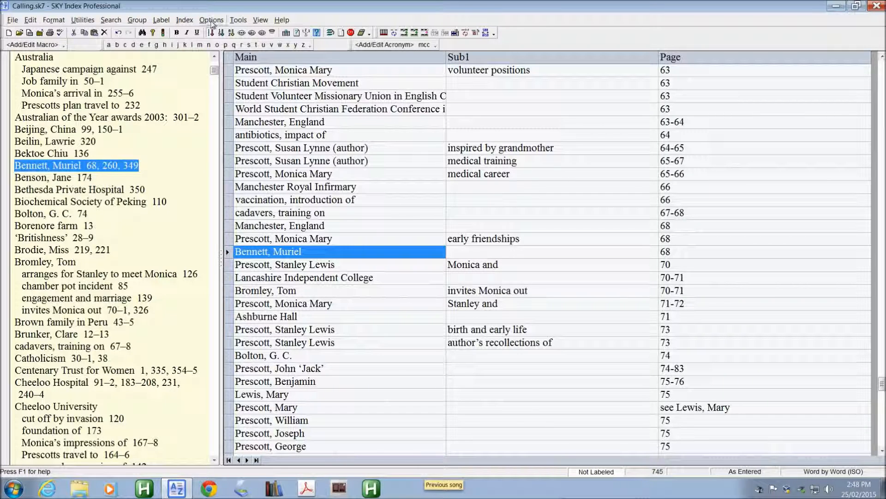
{"action": "left_click", "coordinate": [211, 19]}
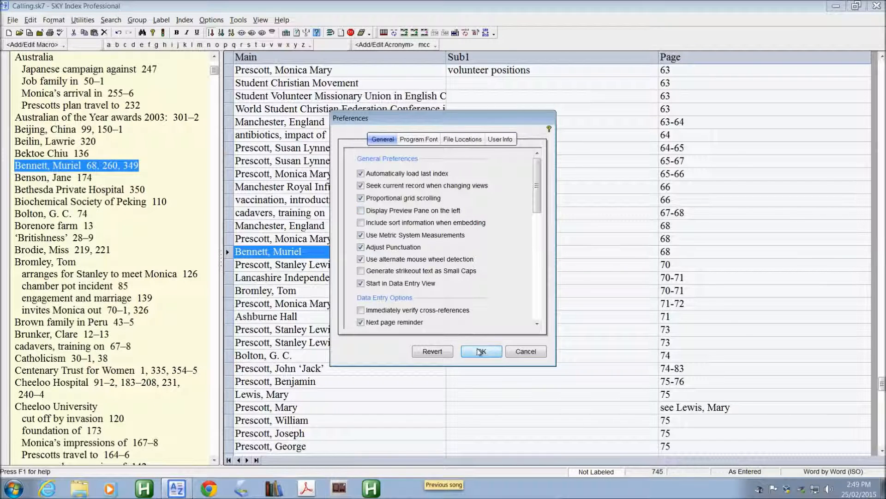
{"action": "left_click", "coordinate": [480, 351]}
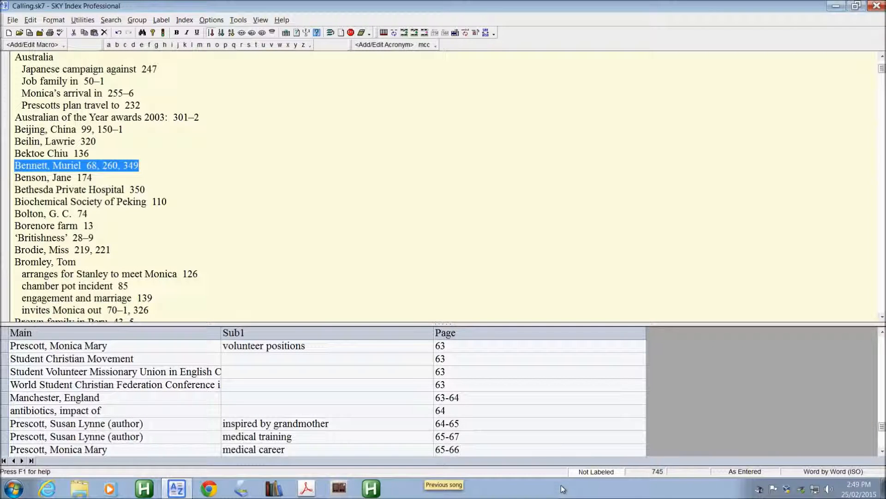
{"action": "mouse_move", "coordinate": [153, 149]}
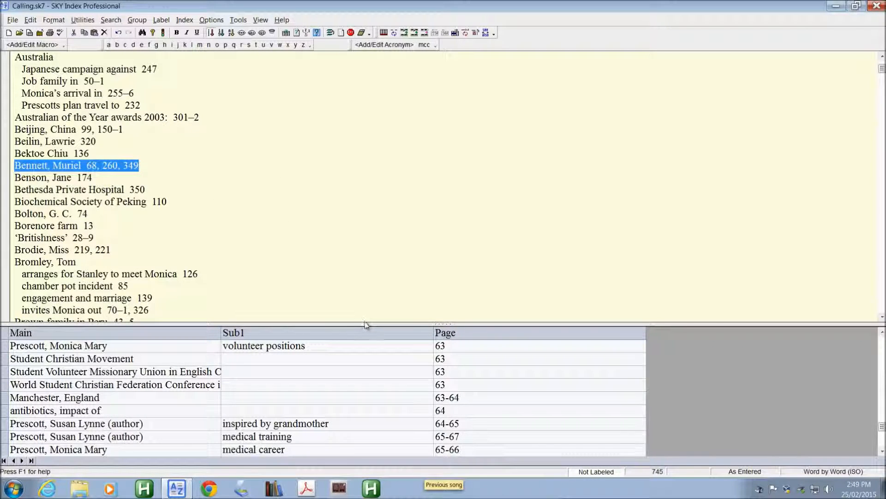
{"action": "left_click_drag", "start_coordinate": [377, 325], "coordinate": [378, 221]}
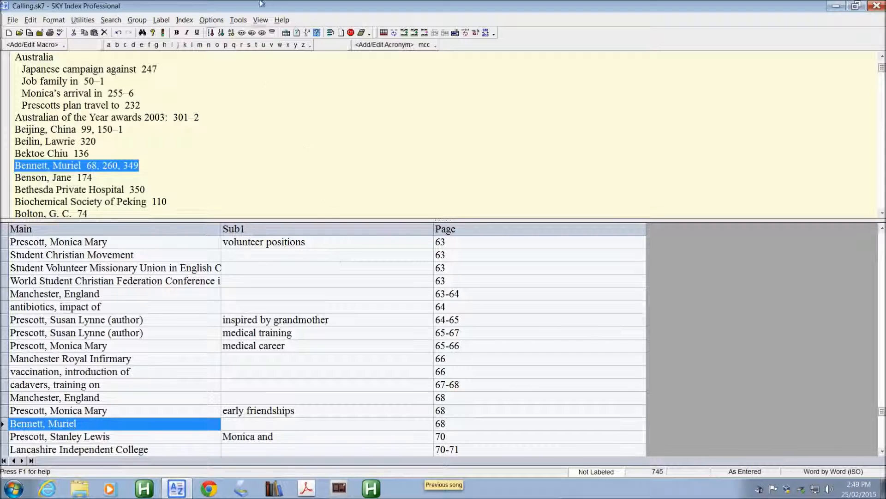
{"action": "left_click", "coordinate": [211, 20]}
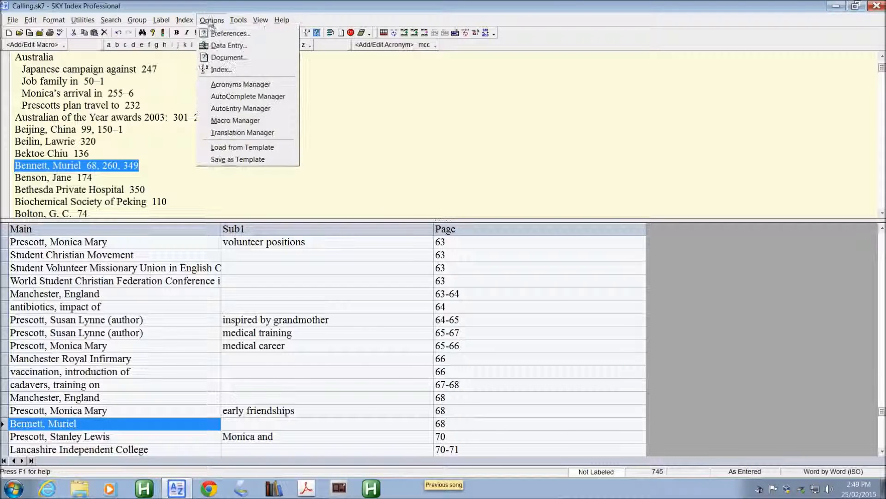
{"action": "left_click", "coordinate": [230, 32]}
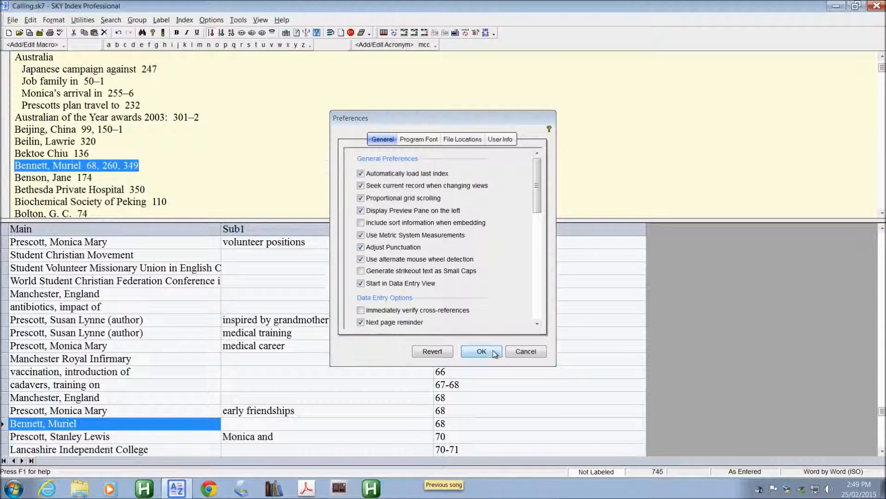
{"action": "left_click", "coordinate": [481, 351]}
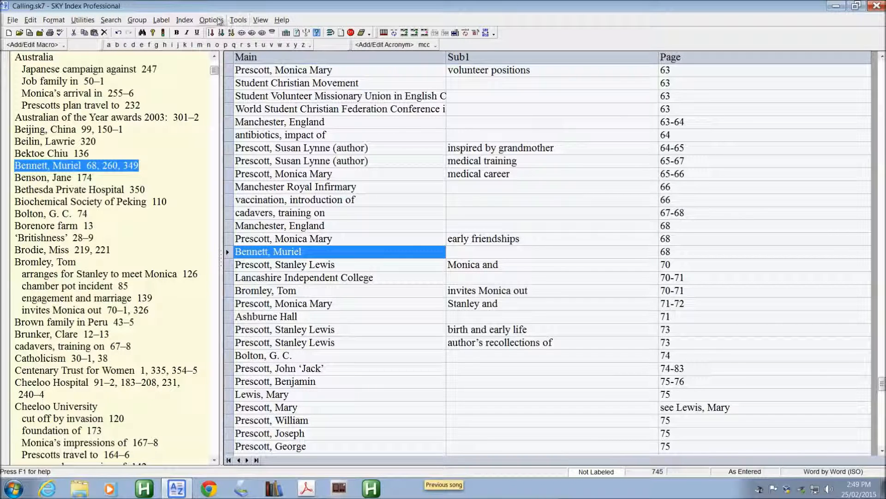
Review Preferences, then type the Thomson, life with entry.
{"action": "left_click", "coordinate": [211, 19]}
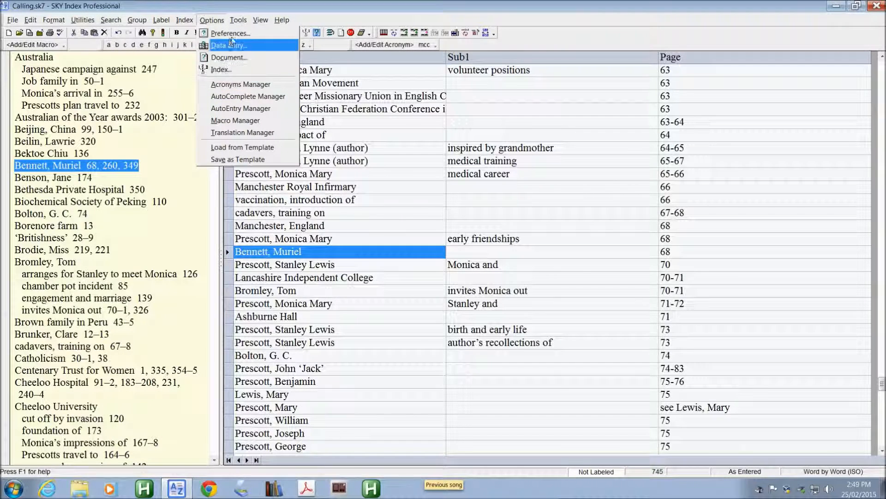
{"action": "left_click", "coordinate": [230, 33]}
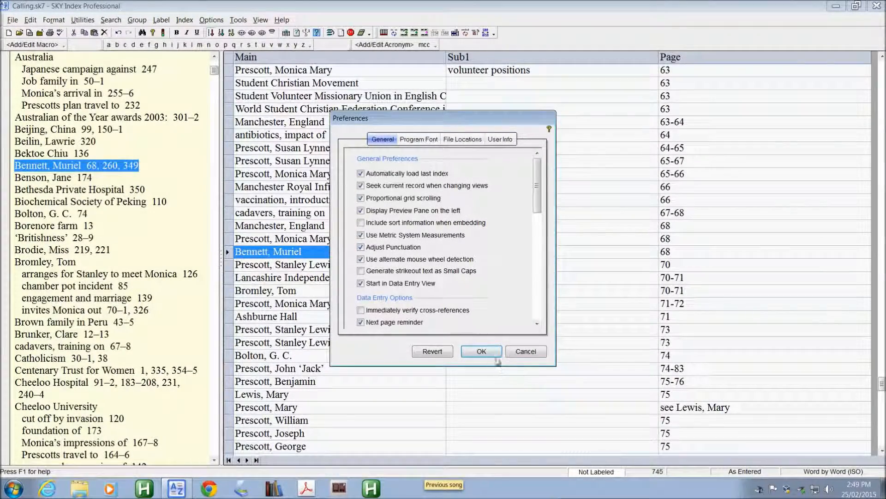
{"action": "left_click", "coordinate": [480, 351]}
{"action": "type", "text": "‘"}
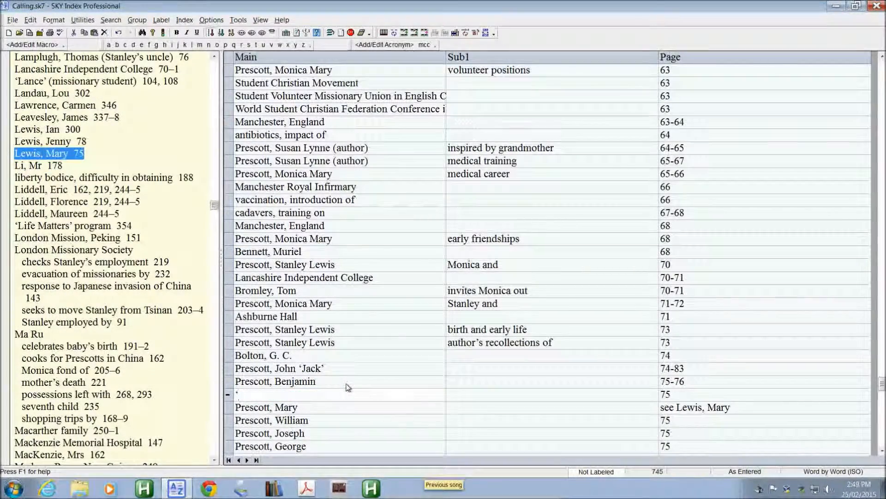
{"action": "type", "text": "Thomson’"}
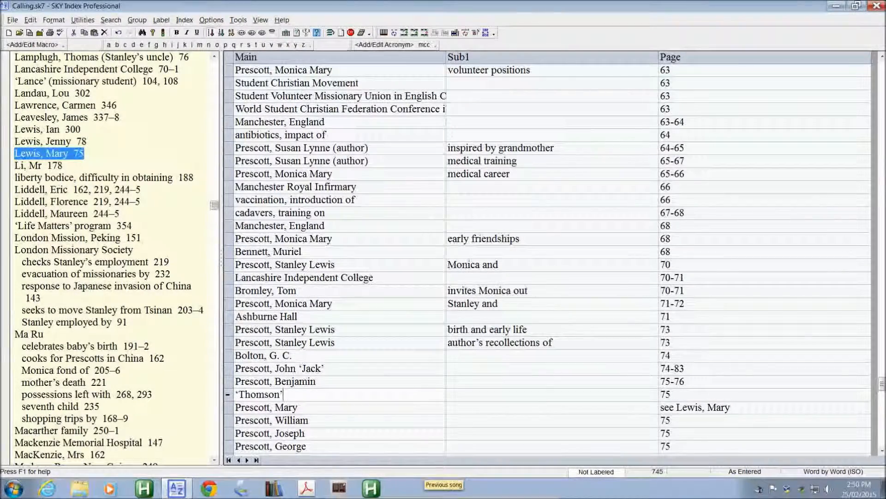
{"action": "type", "text": ", i"}
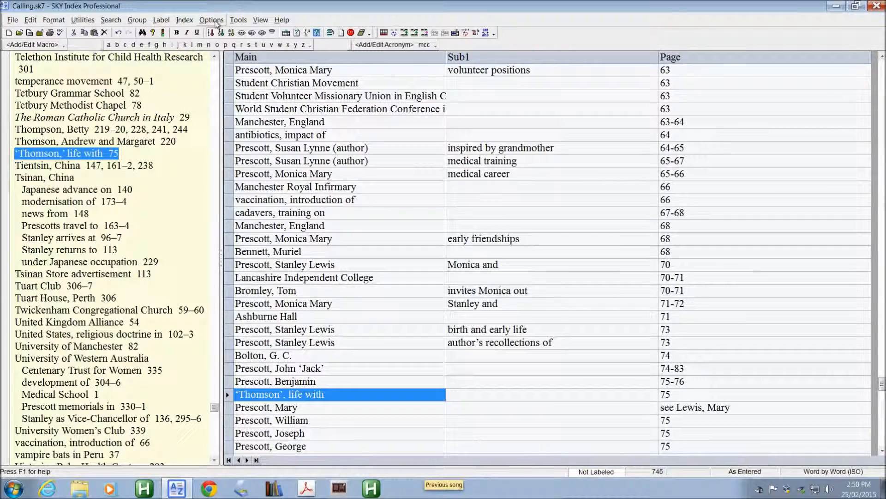
Turn off Adjust Punctuation in Preferences and confirm.
{"action": "left_click", "coordinate": [211, 20]}
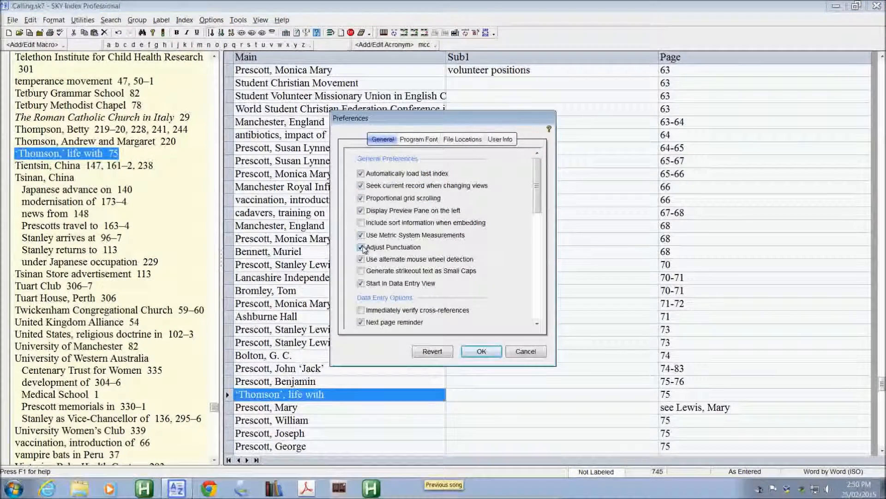
{"action": "left_click", "coordinate": [360, 247]}
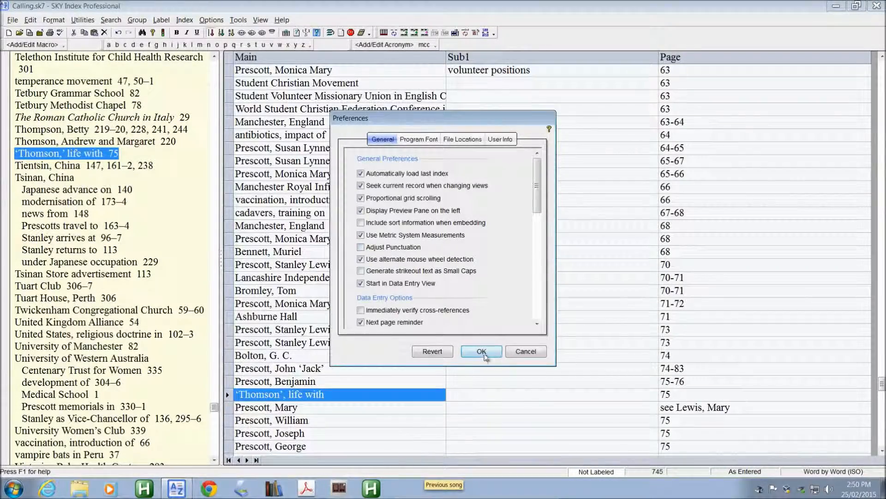
{"action": "left_click", "coordinate": [481, 351]}
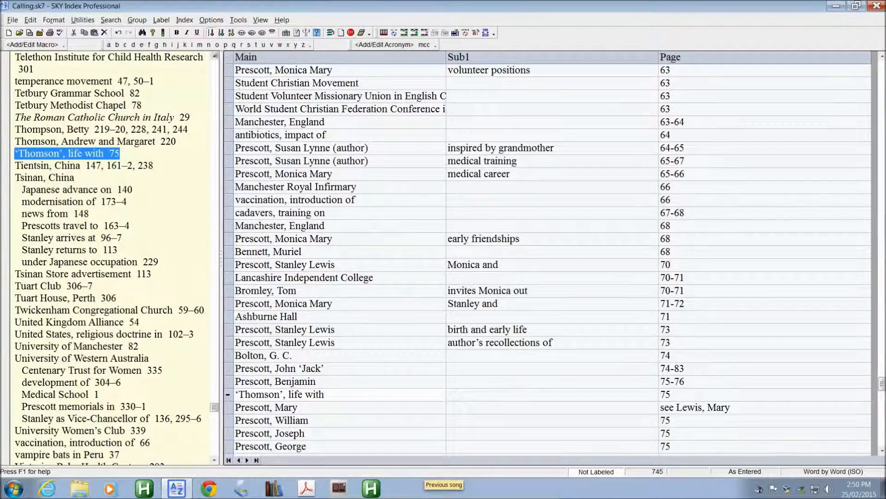
Turn on 'Immediately verify cross-references' in Preferences and apply it.
{"action": "left_click", "coordinate": [212, 20]}
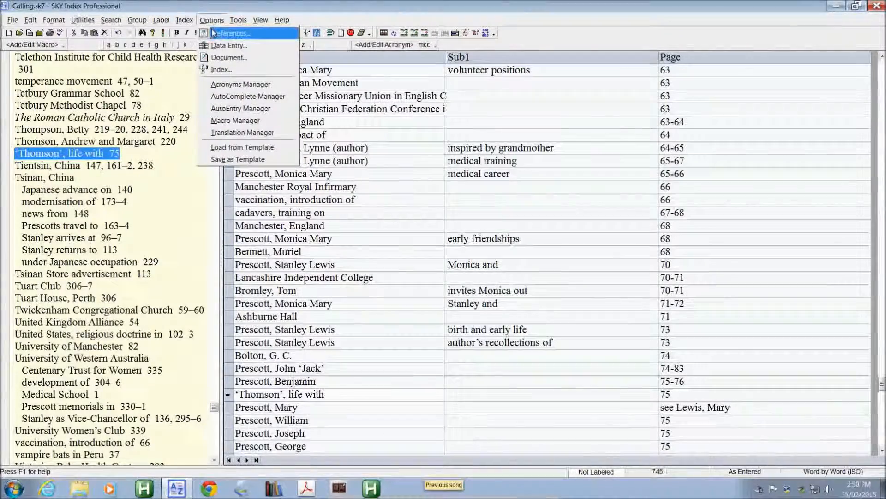
{"action": "left_click", "coordinate": [230, 33]}
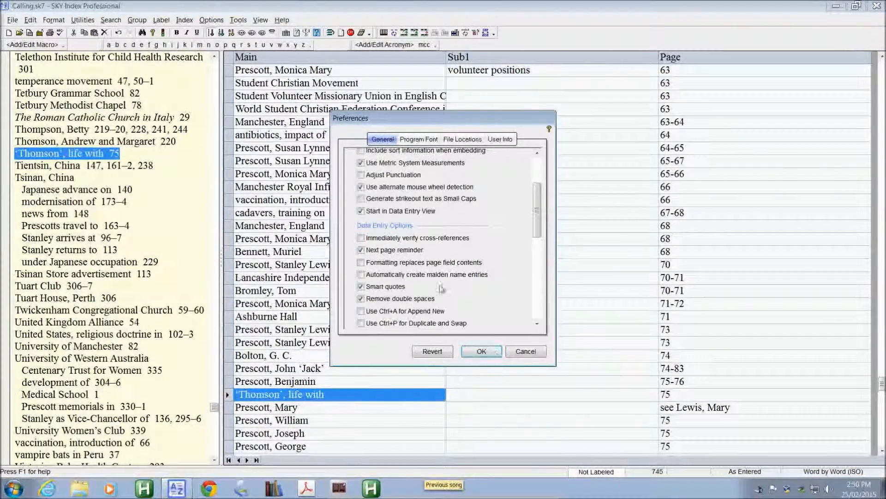
{"action": "left_click", "coordinate": [361, 237]}
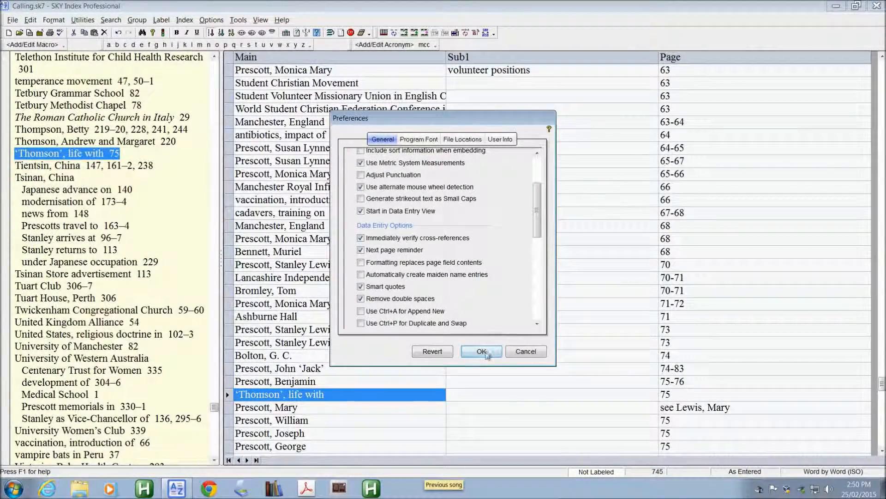
{"action": "left_click", "coordinate": [481, 351]}
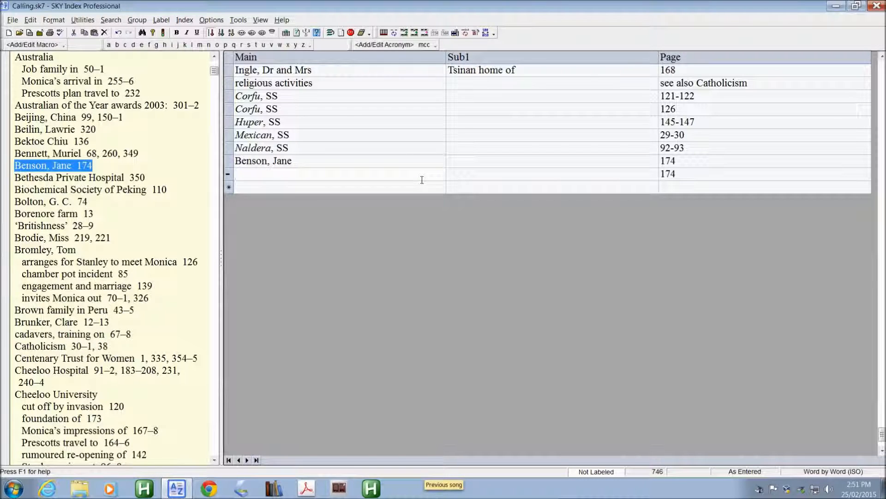
Add 'Superman see Kent, Clark' and ignore the Bad Cross-Reference warning.
{"action": "type", "text": "Superman"}
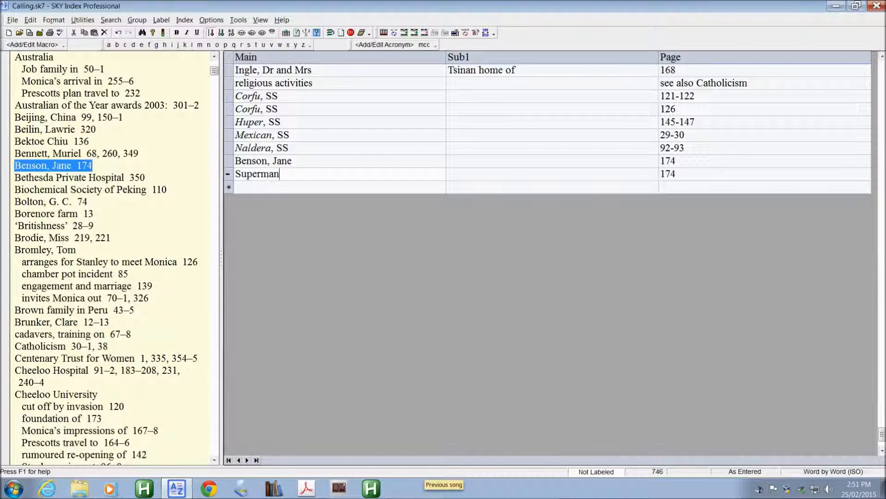
{"action": "type", "text": "see Ke"}
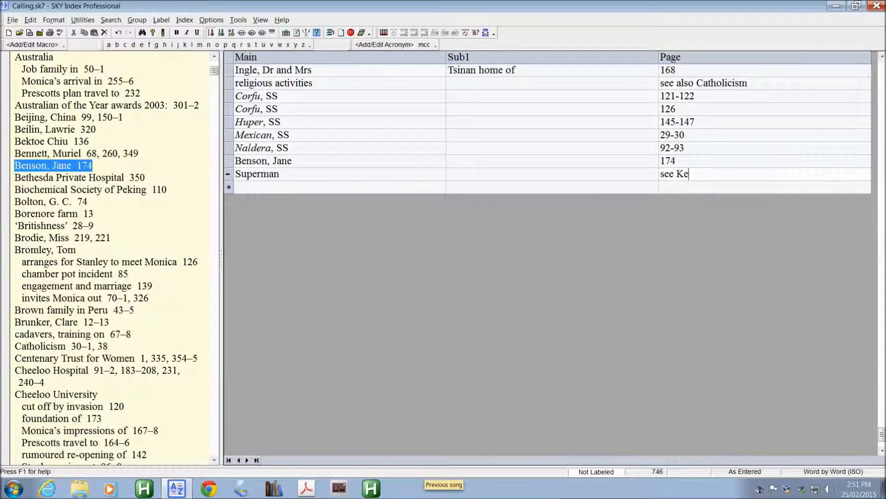
{"action": "type", "text": "nt, Cl"}
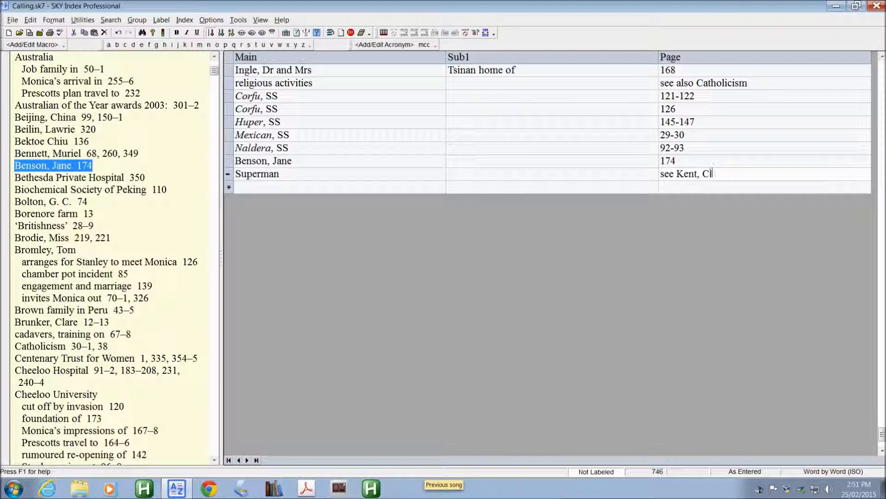
{"action": "type", "text": "ark"}
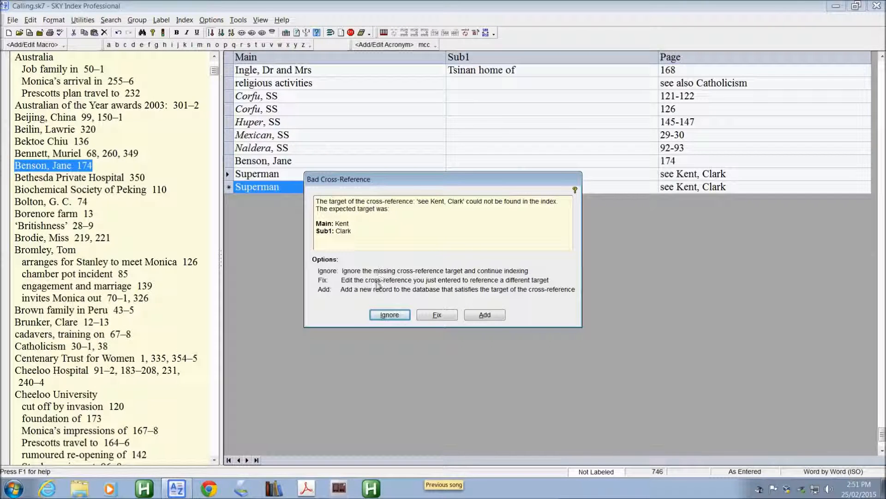
{"action": "left_click", "coordinate": [389, 314]}
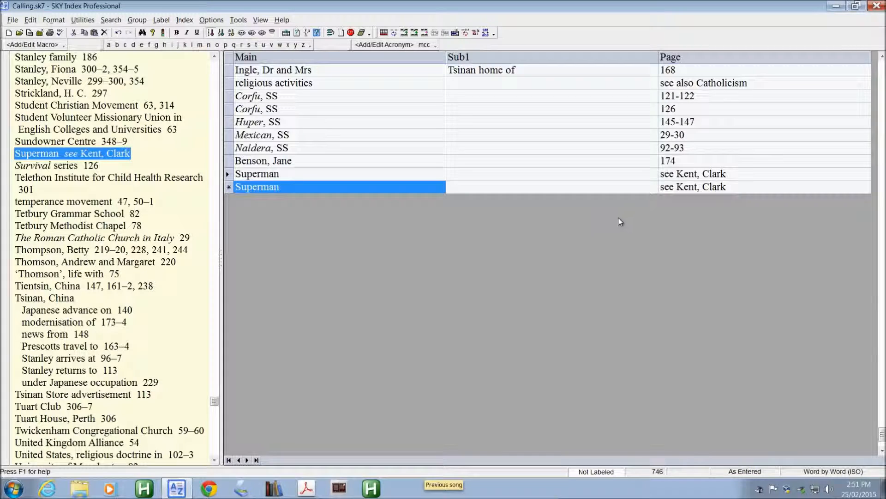
{"action": "mouse_move", "coordinate": [761, 343]}
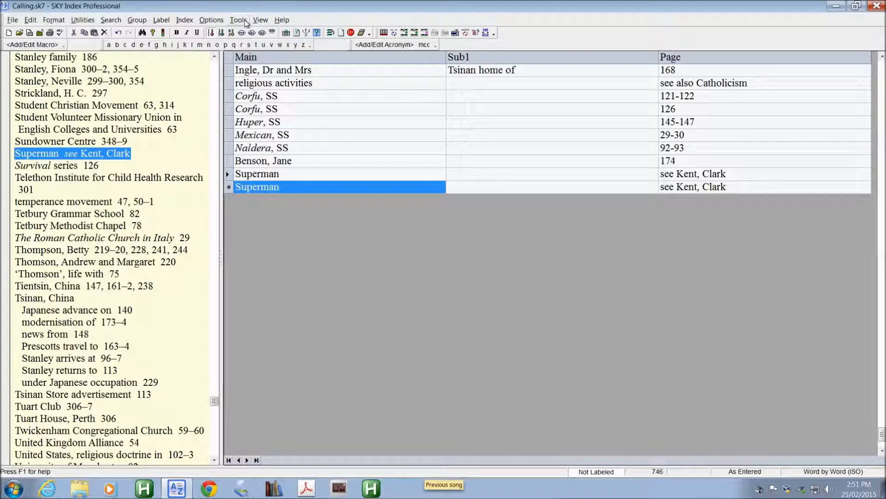
{"action": "left_click", "coordinate": [239, 20]}
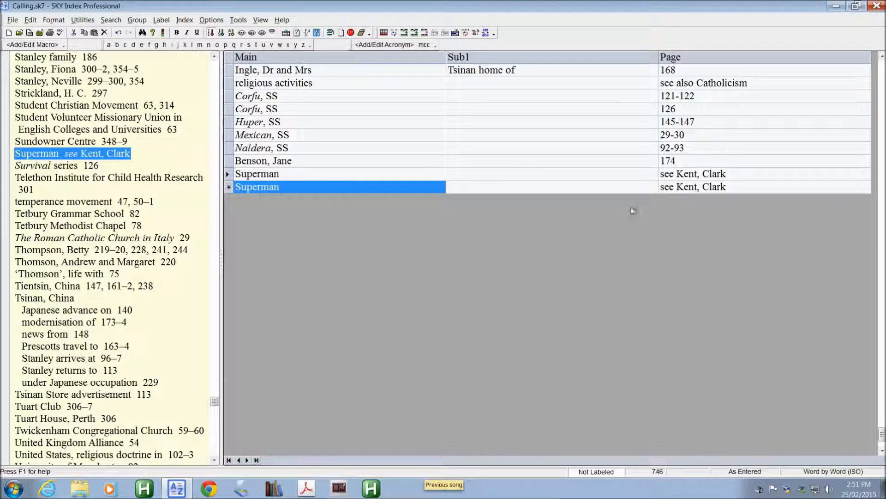
{"action": "left_click", "coordinate": [211, 19]}
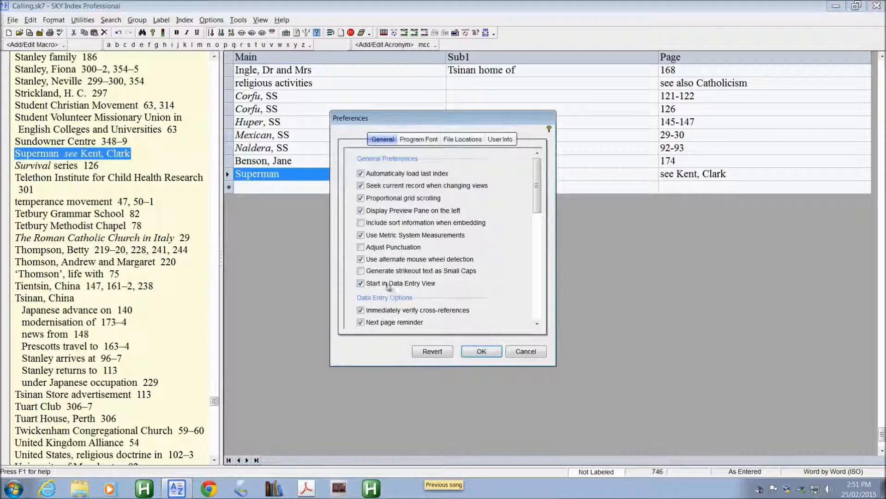
Scroll Preferences down to the Promote, Demote and Split separator fields.
{"action": "scroll", "scroll_direction": "down", "scroll_amount": 3}
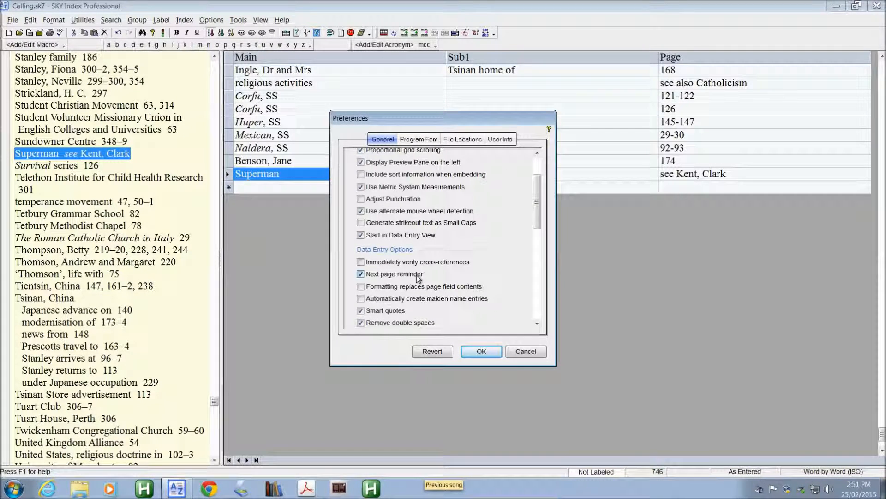
{"action": "scroll", "scroll_direction": "down", "scroll_amount": 3}
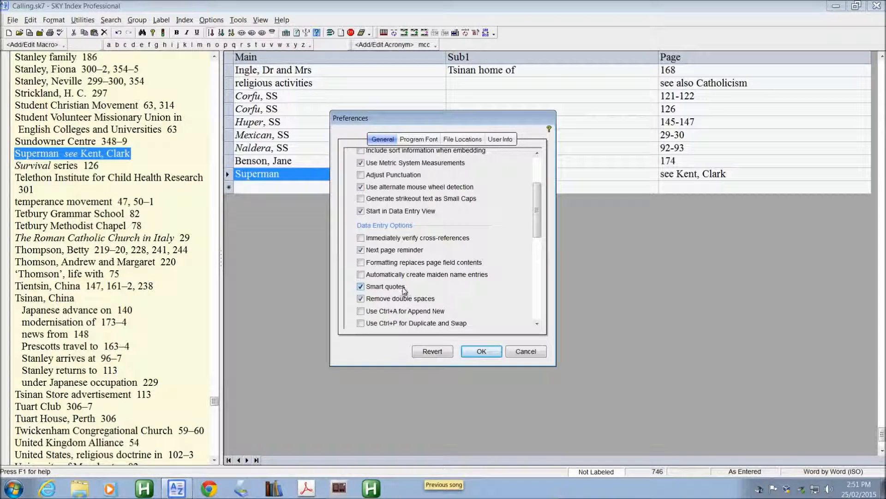
{"action": "mouse_move", "coordinate": [413, 290]}
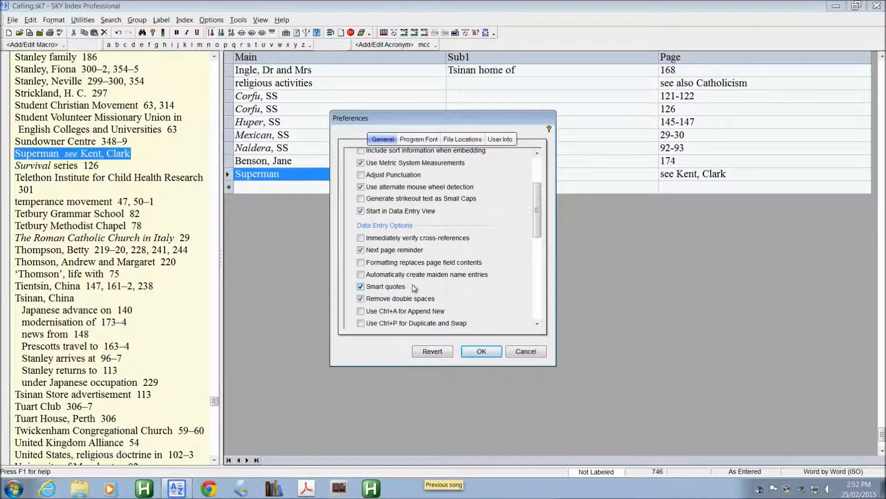
{"action": "scroll", "scroll_direction": "down", "scroll_amount": 3}
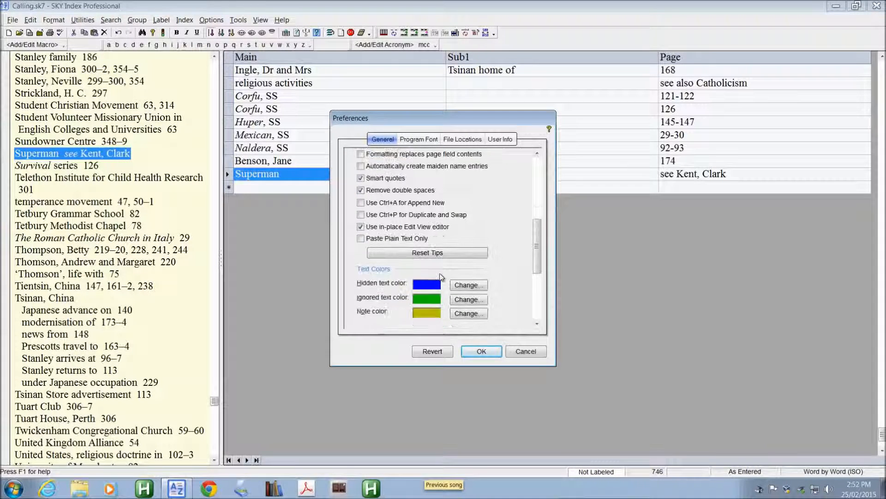
{"action": "scroll", "scroll_direction": "down", "scroll_amount": 3}
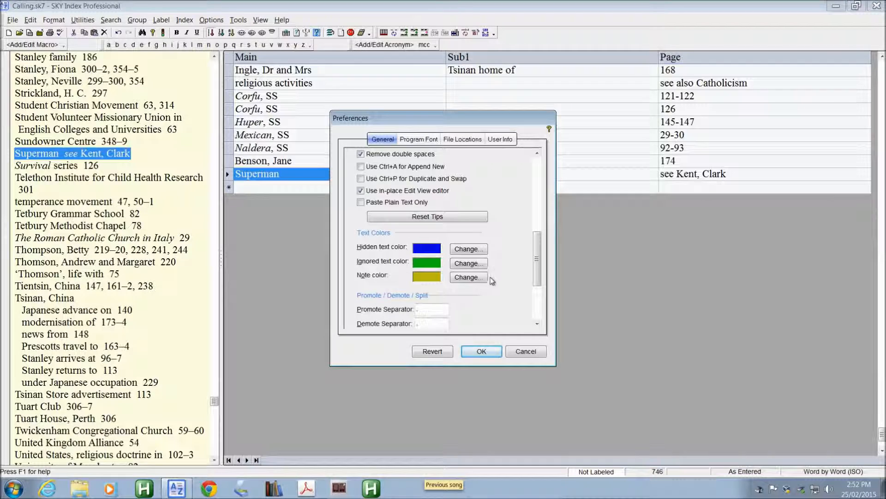
{"action": "scroll", "scroll_direction": "down", "scroll_amount": 3}
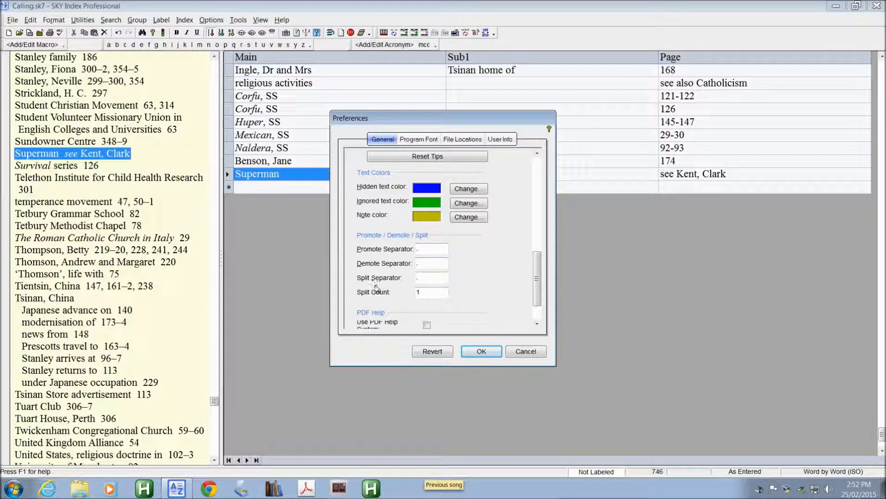
Close the Preferences dialog with OK.
{"action": "left_click", "coordinate": [481, 350]}
{"action": "type", "text": "China"}
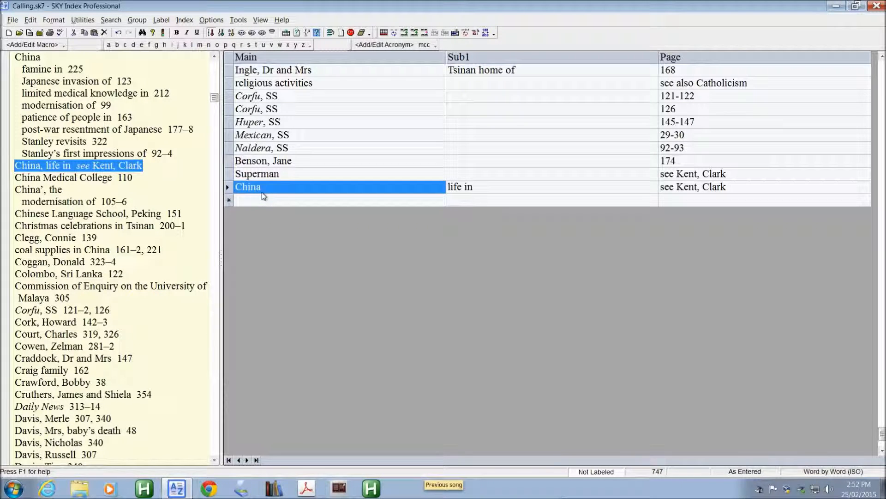
{"action": "mouse_move", "coordinate": [554, 385]}
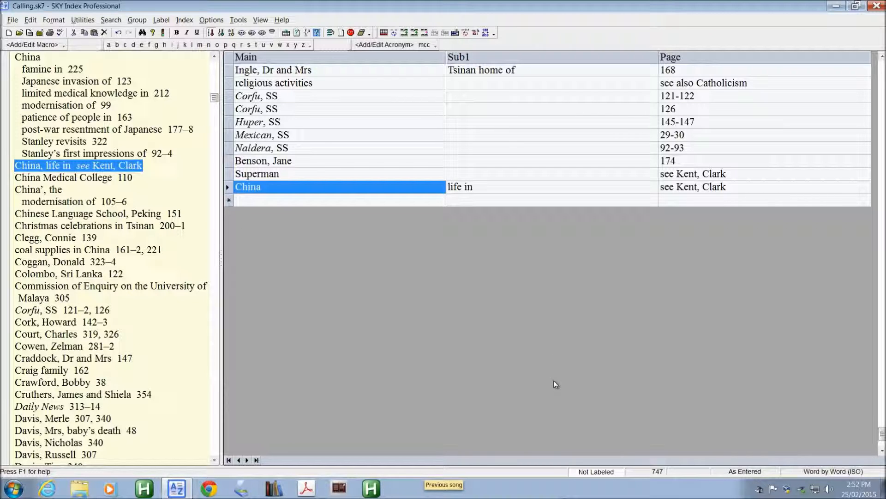
{"action": "mouse_move", "coordinate": [510, 191]}
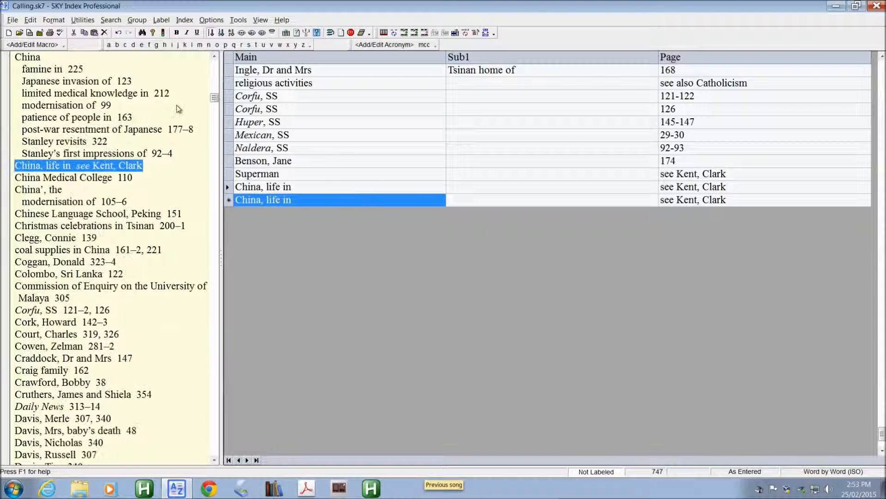
Check the separator settings in Preferences and return to the records.
{"action": "left_click", "coordinate": [212, 19]}
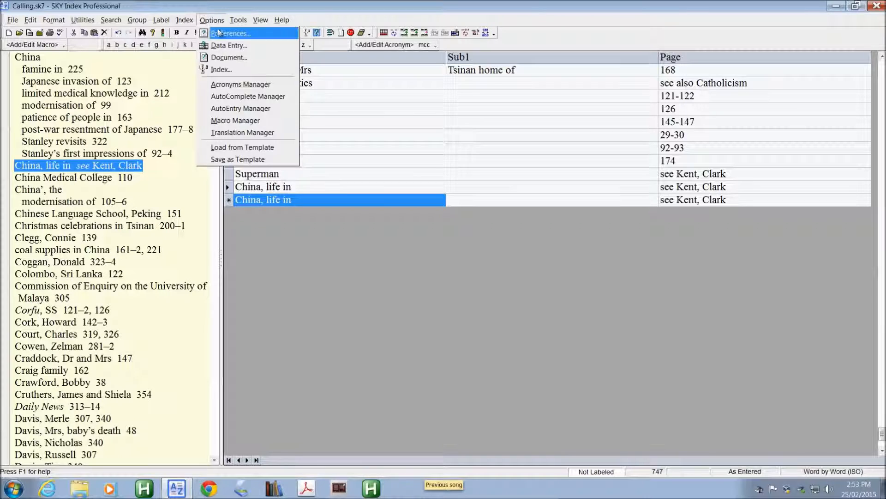
{"action": "left_click", "coordinate": [229, 33]}
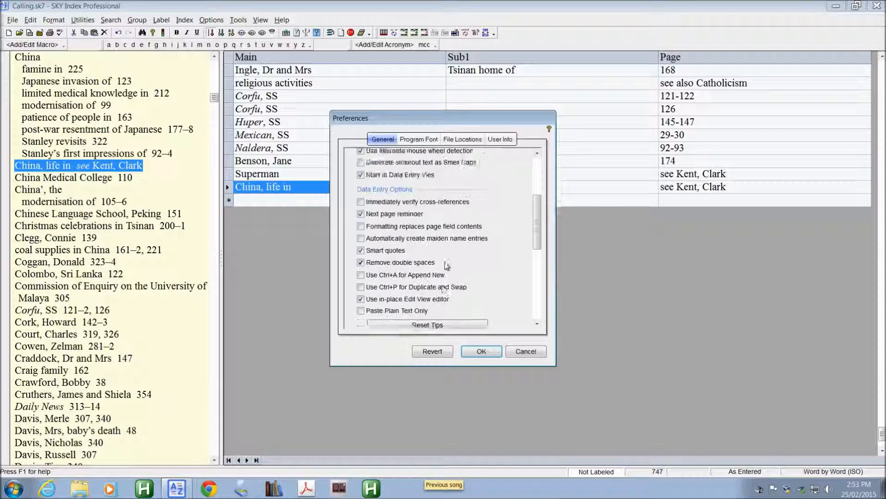
{"action": "scroll", "scroll_direction": "down", "scroll_amount": 3}
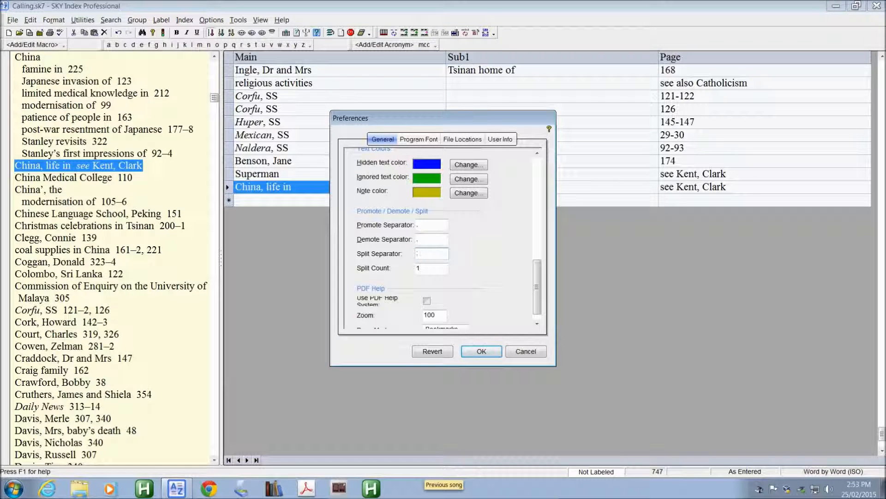
{"action": "left_click", "coordinate": [480, 351]}
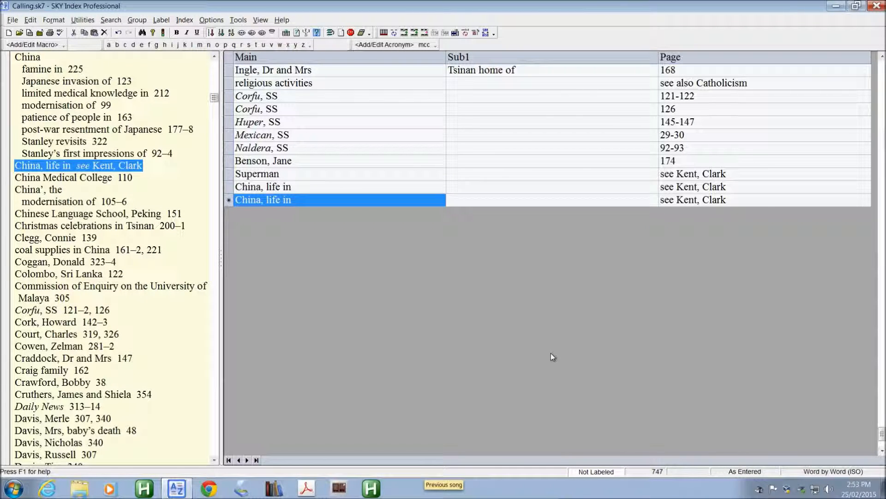
Type the new entry 'Smith, Fred; Jones, Jane; Brown, Betty'.
{"action": "type", "text": "Smith, Sam"}
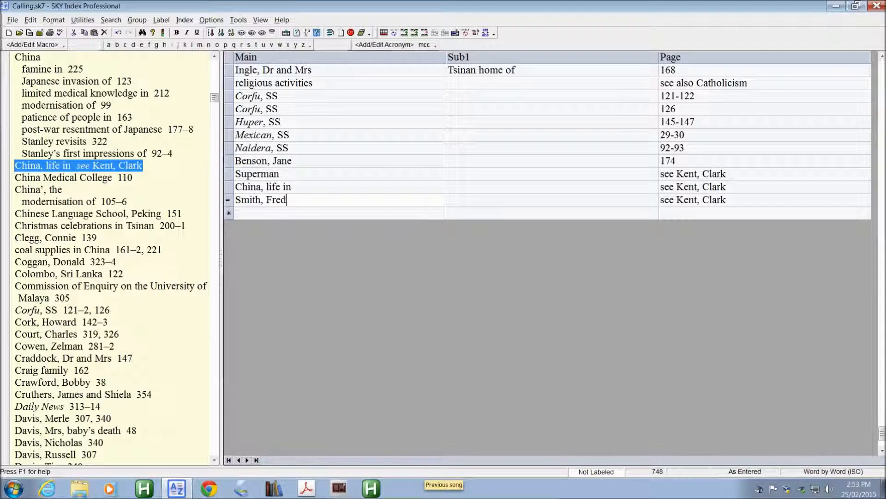
{"action": "type", "text": "; Jones, Jane"}
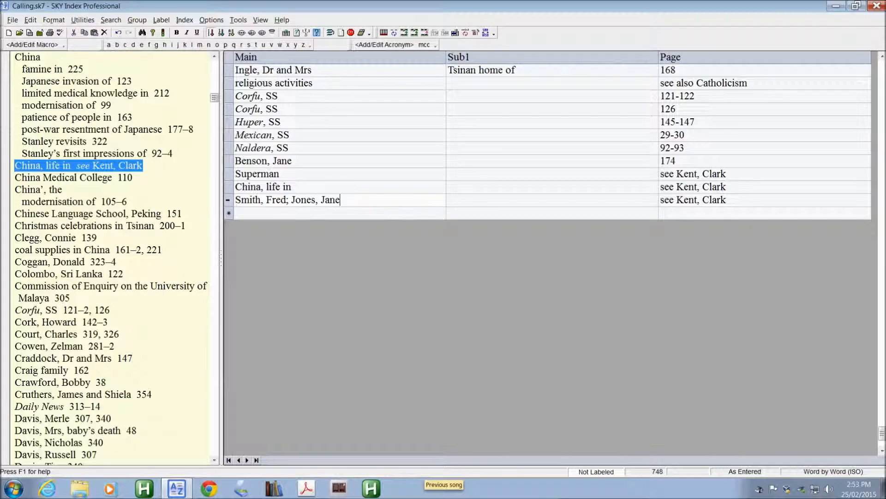
{"action": "type", "text": "Brow"}
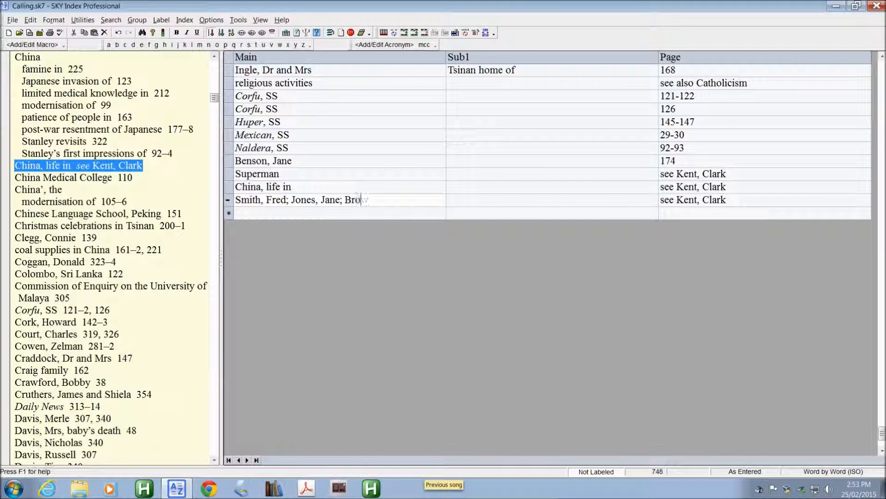
{"action": "type", "text": "wn, Bet"}
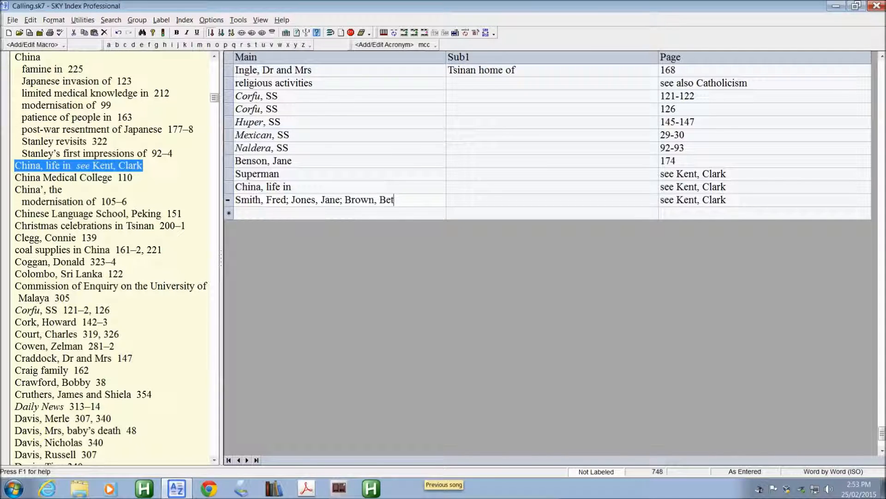
{"action": "type", "text": "ty"}
{"action": "left_click", "coordinate": [765, 200]}
{"action": "type", "text": "66"}
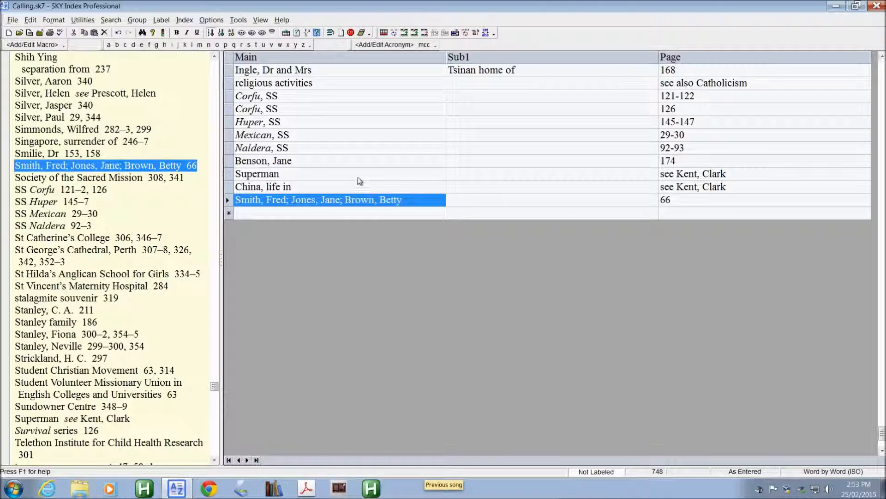
{"action": "mouse_move", "coordinate": [364, 190]}
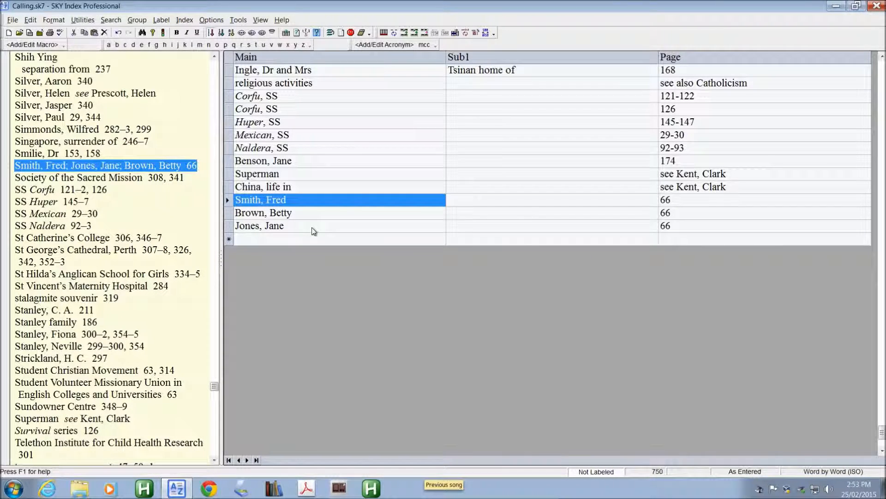
Open Preferences and switch to the Program Font tab.
{"action": "left_click", "coordinate": [212, 19]}
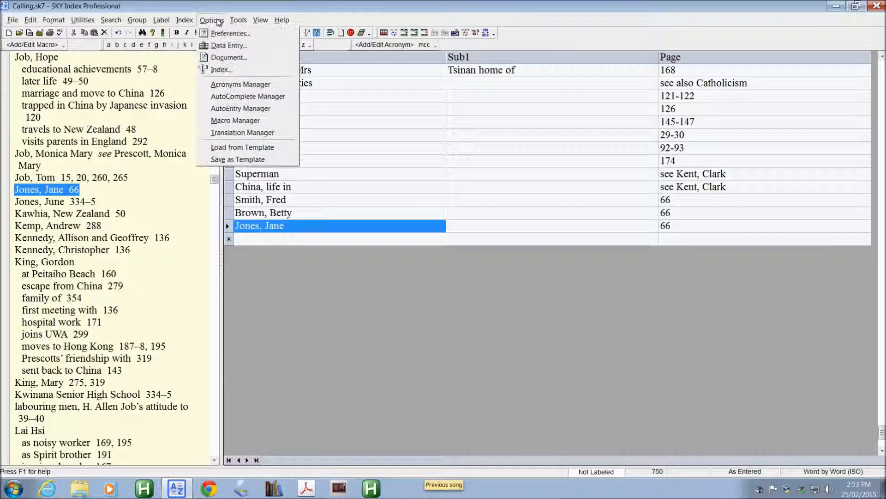
{"action": "left_click", "coordinate": [230, 33]}
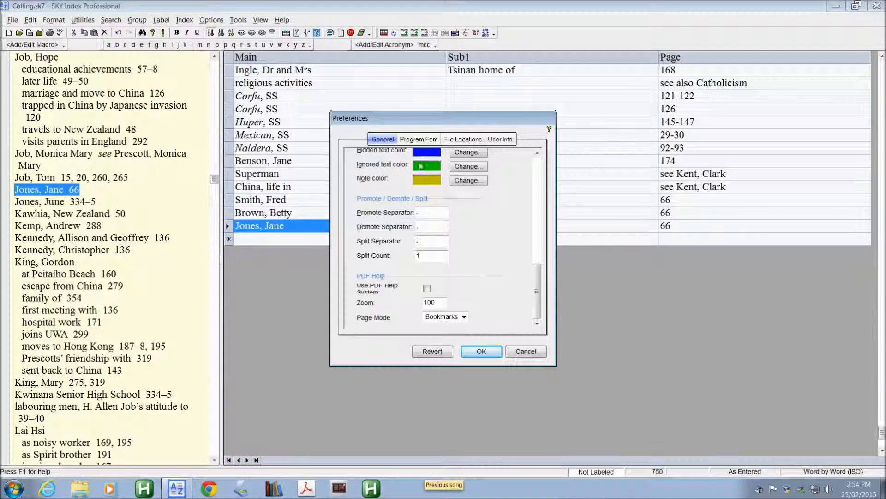
{"action": "left_click", "coordinate": [418, 139]}
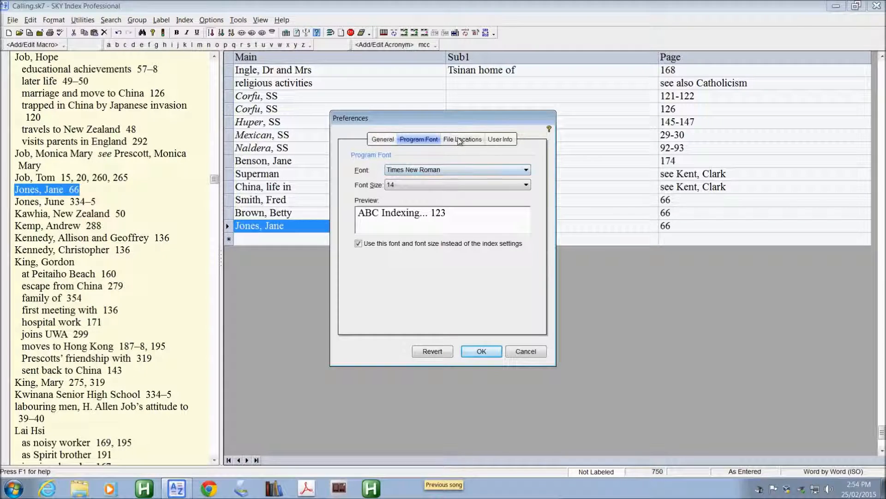
Show the File Locations tab with directories and the WordPad word processor setting.
{"action": "left_click", "coordinate": [463, 139]}
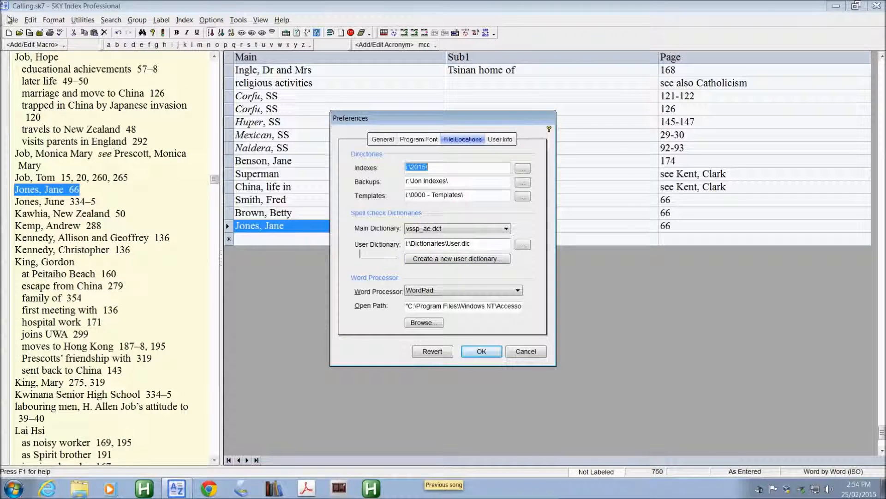
{"action": "mouse_move", "coordinate": [158, 168]}
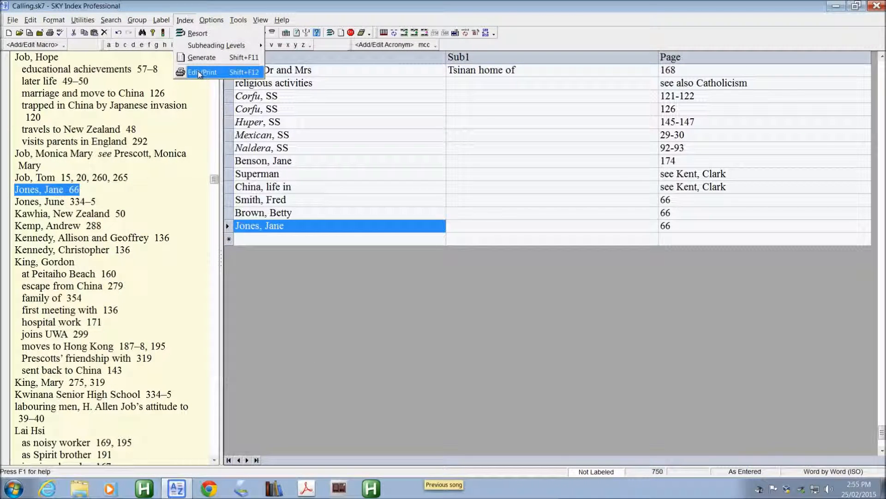
Open Calling.RTF in WordPad via Index > Edit/Print, then close WordPad.
{"action": "left_click", "coordinate": [201, 57]}
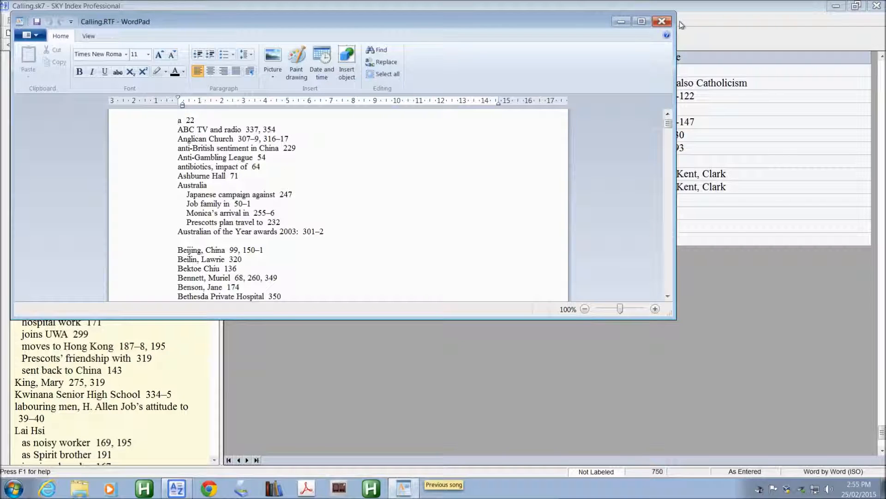
{"action": "left_click", "coordinate": [662, 22]}
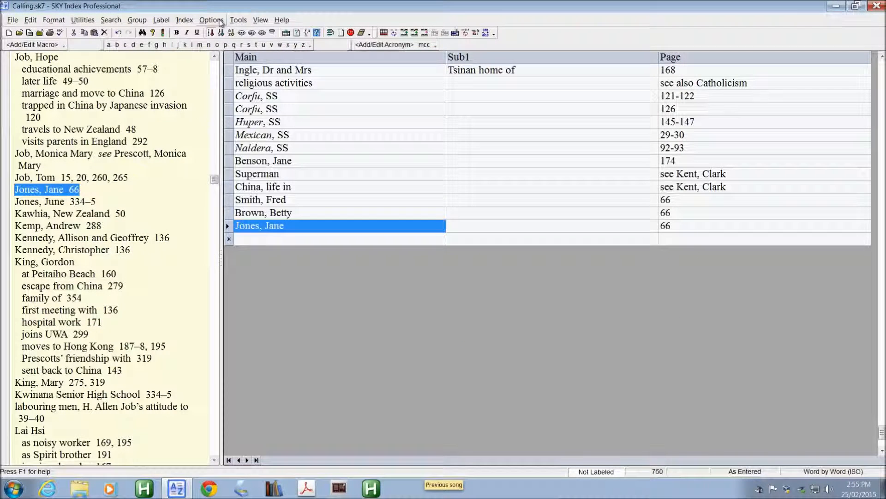
{"action": "left_click", "coordinate": [211, 19]}
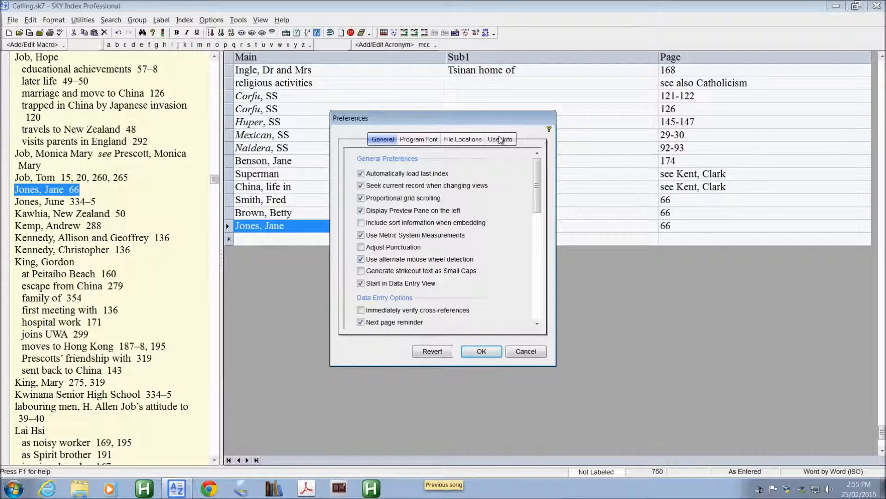
{"action": "left_click", "coordinate": [499, 139]}
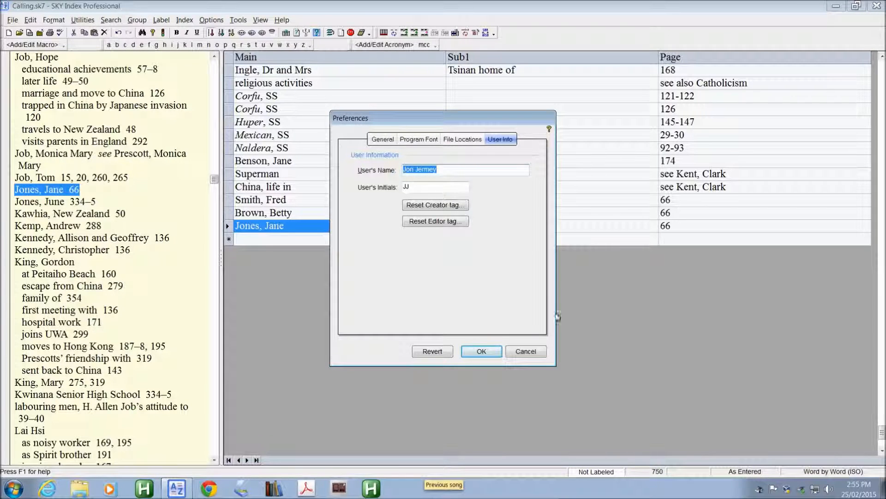
{"action": "left_click", "coordinate": [480, 351]}
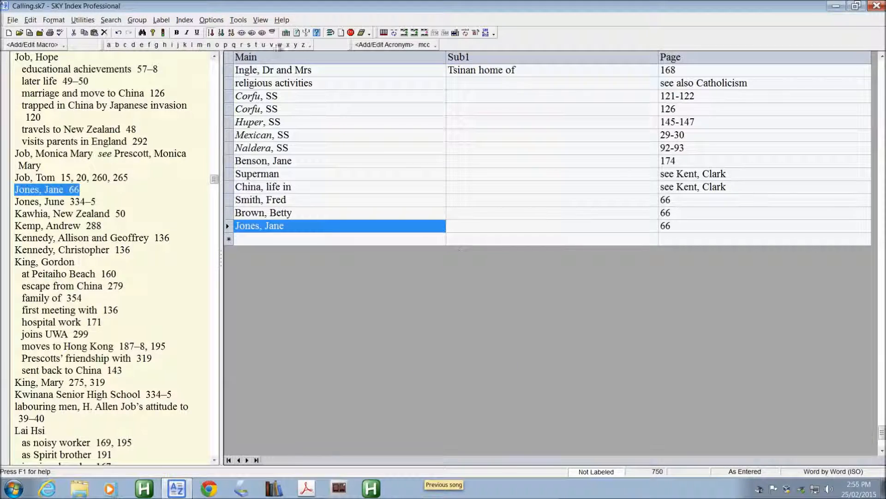
{"action": "left_click", "coordinate": [261, 20]}
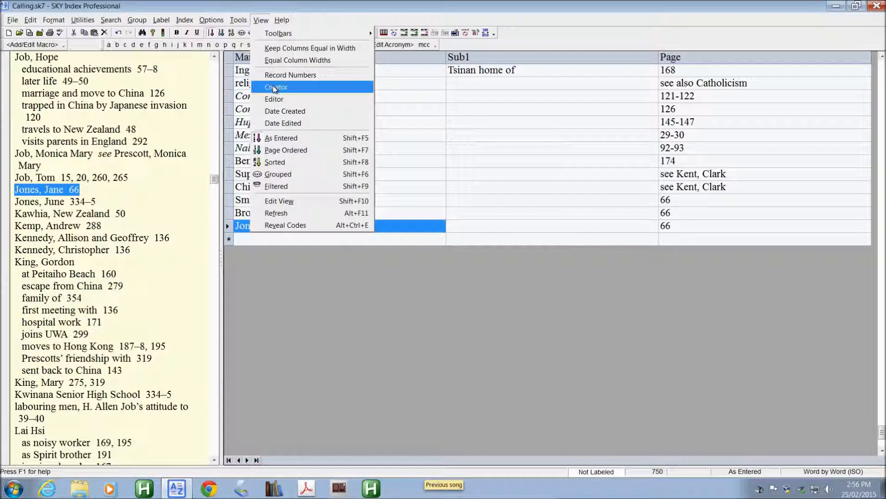
{"action": "left_click", "coordinate": [276, 87]}
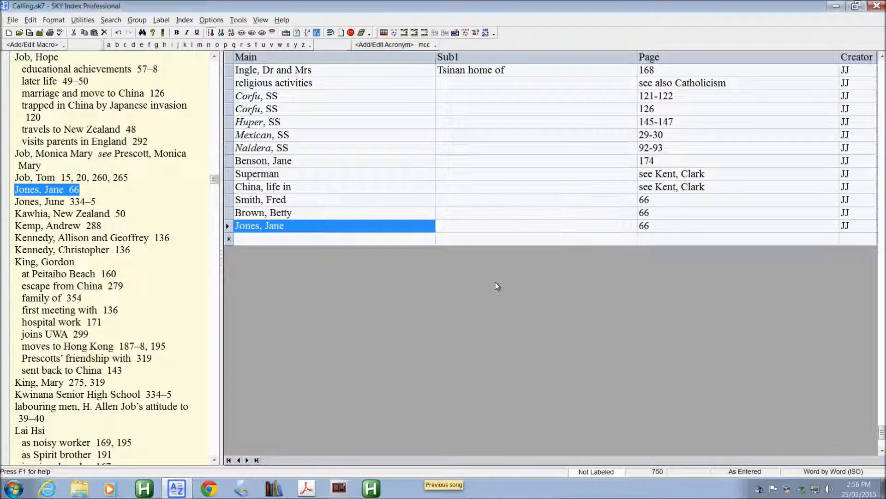
{"action": "left_click", "coordinate": [260, 19]}
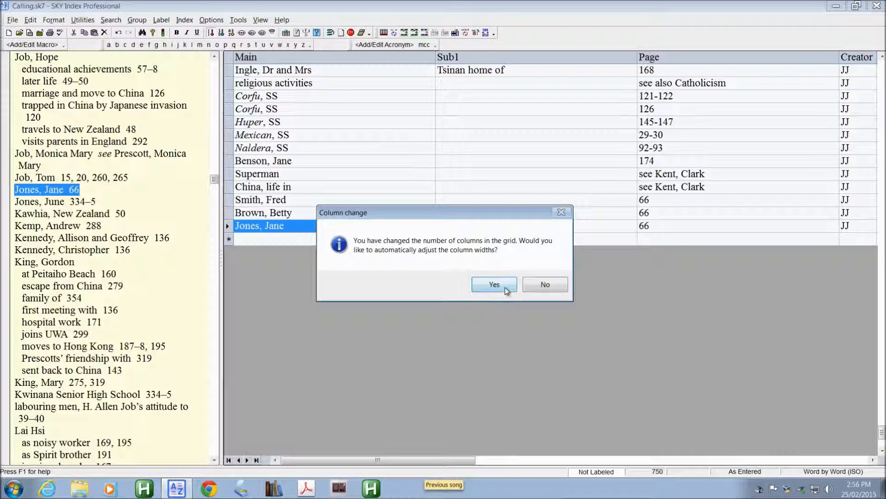
{"action": "left_click", "coordinate": [494, 284]}
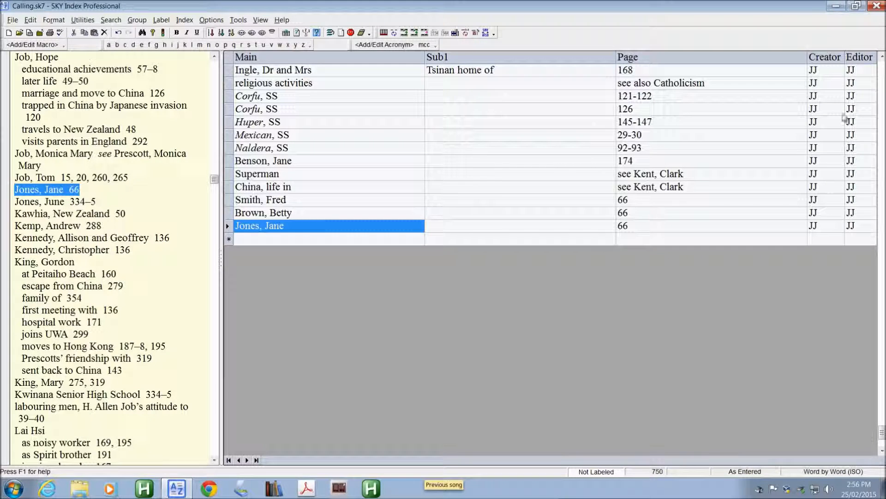
{"action": "mouse_move", "coordinate": [223, 19]}
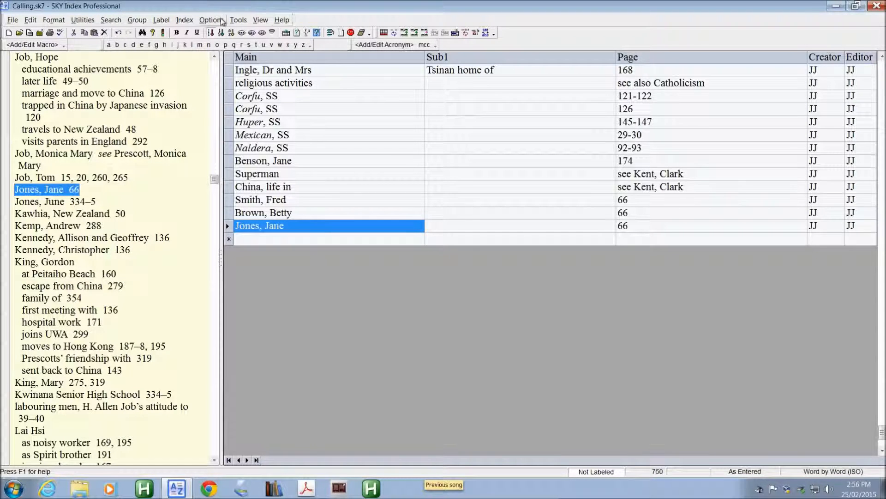
{"action": "left_click", "coordinate": [211, 19]}
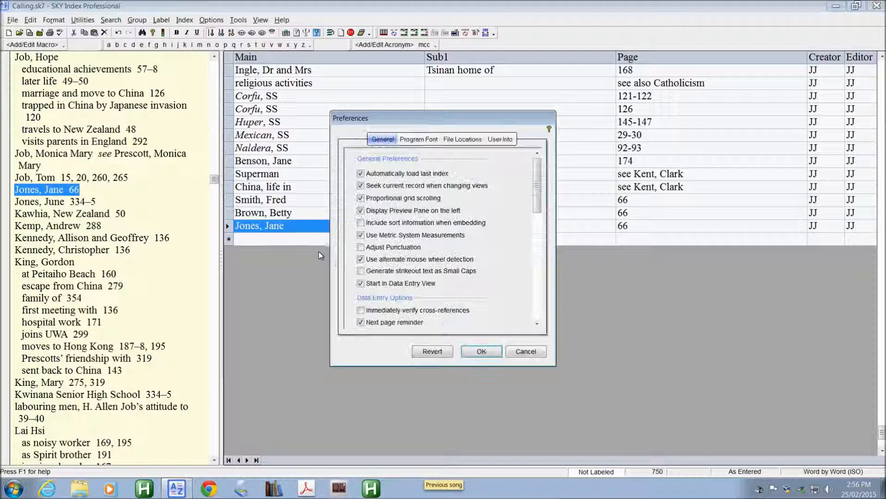
{"action": "scroll", "scroll_direction": "down", "scroll_amount": 3}
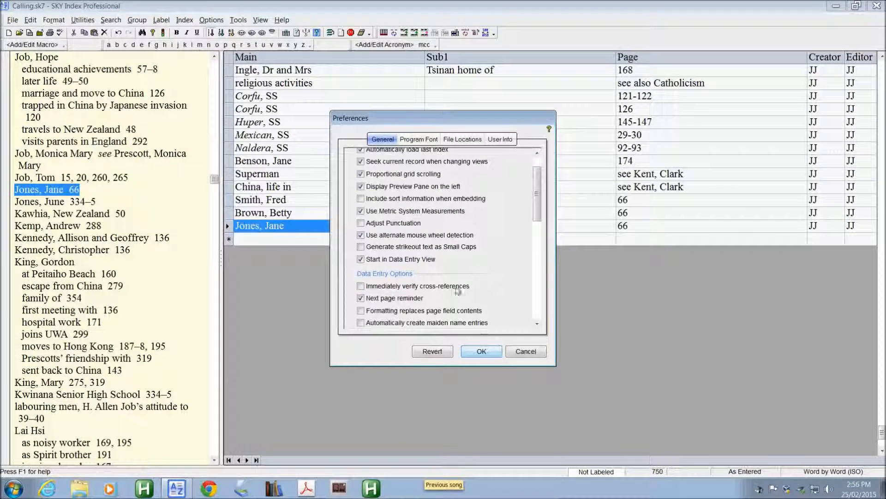
{"action": "left_click", "coordinate": [481, 351]}
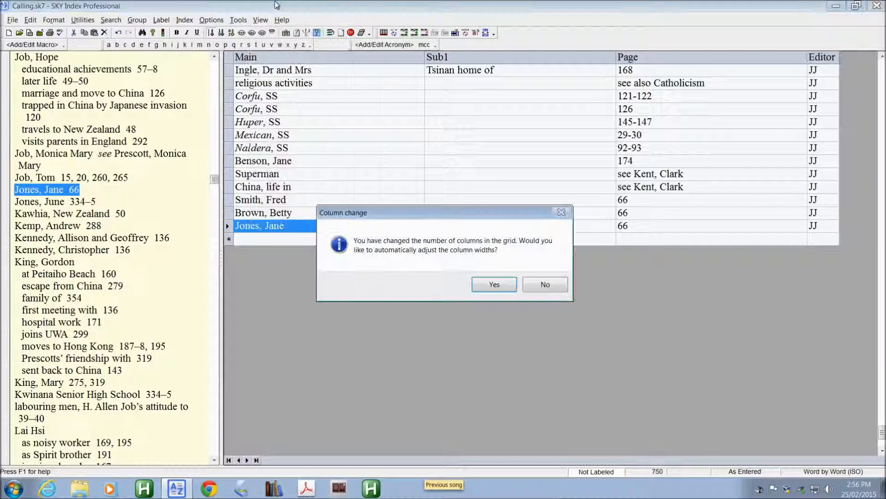
{"action": "left_click", "coordinate": [493, 284]}
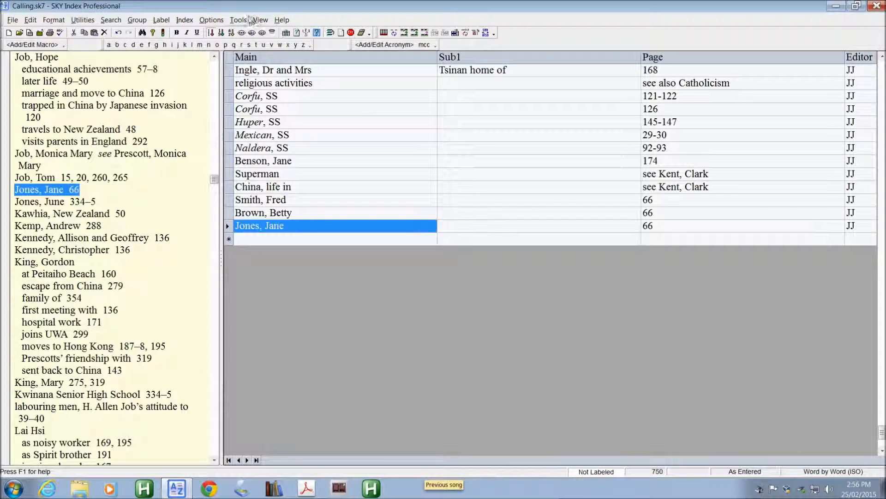
{"action": "left_click", "coordinate": [260, 19]}
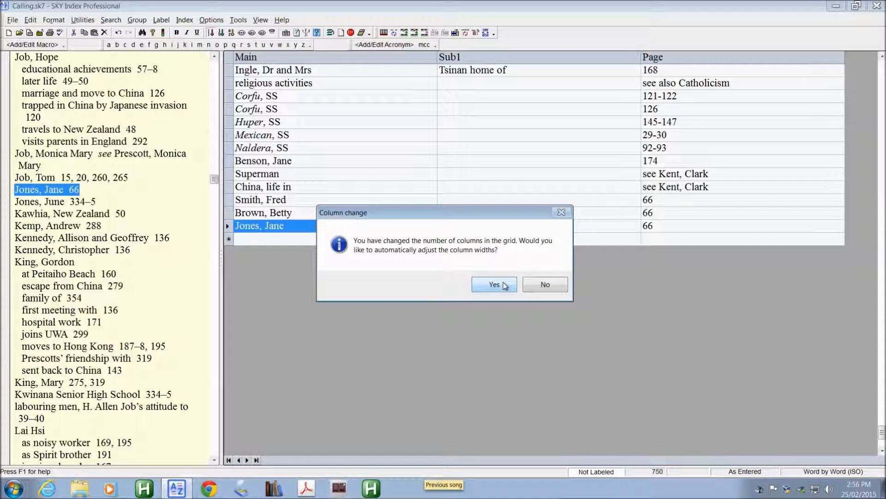
{"action": "left_click", "coordinate": [494, 284]}
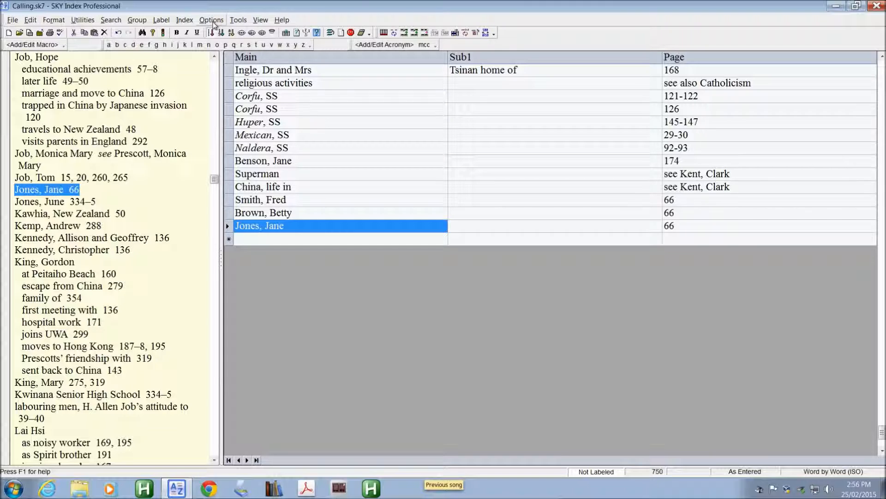
{"action": "left_click", "coordinate": [211, 20]}
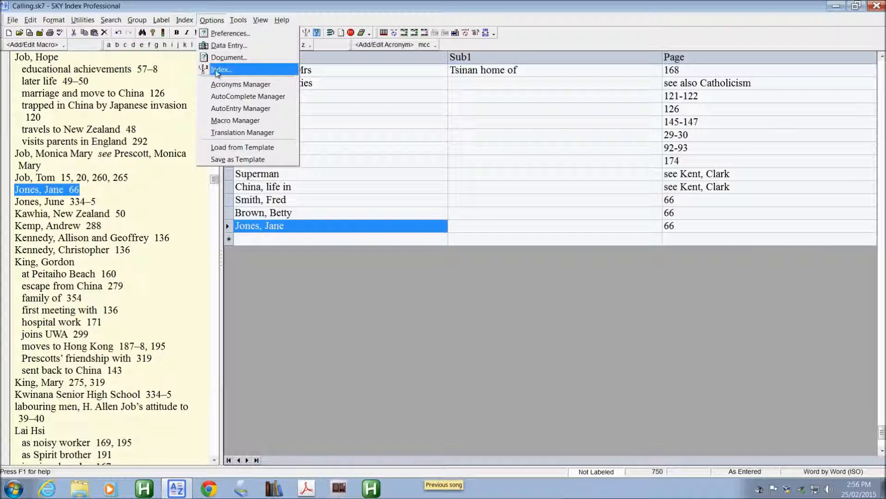